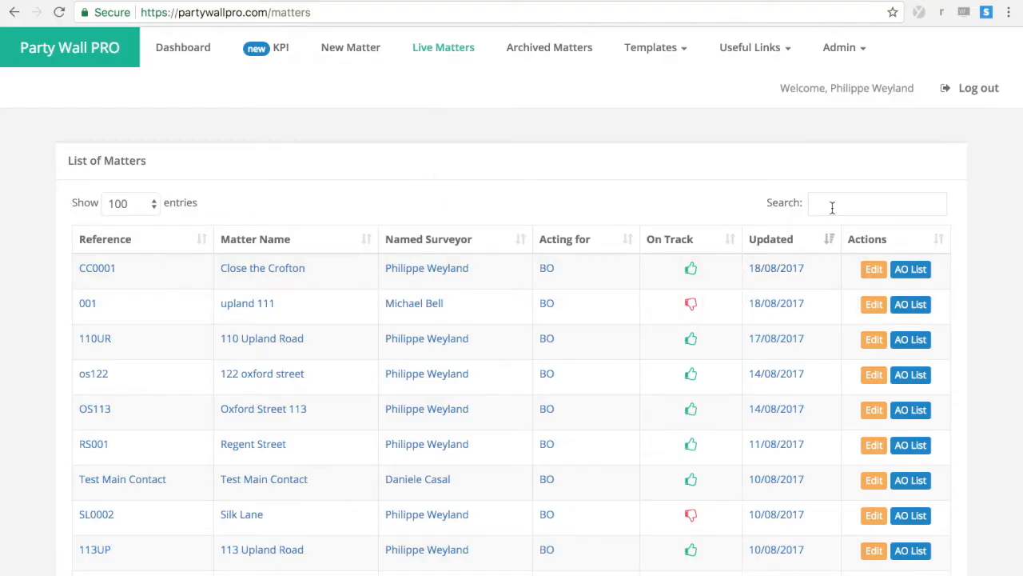
Search for Silk Lane, open its Matter Summary and scroll through the progress bars.
type("Sl")
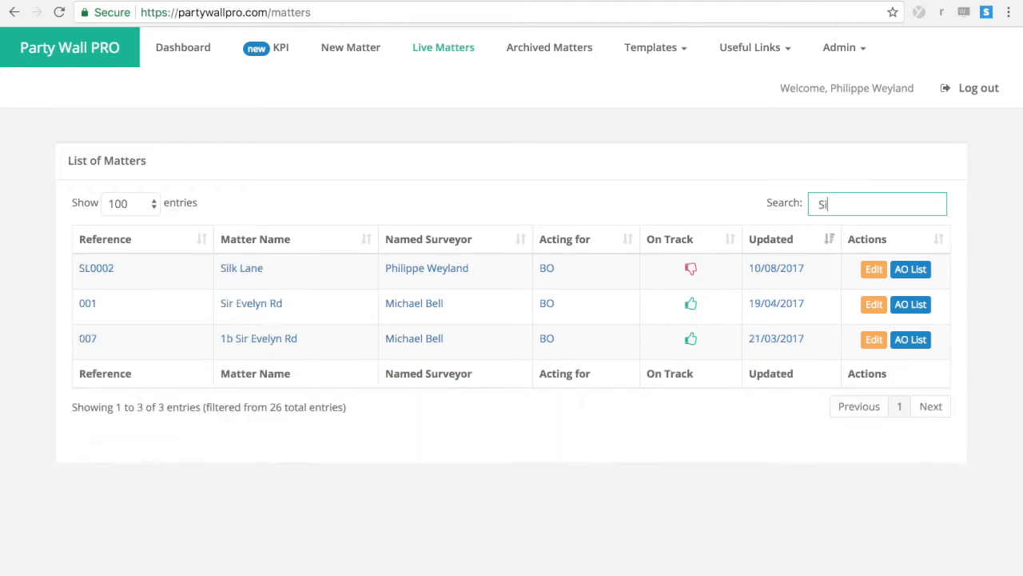
type("ilk")
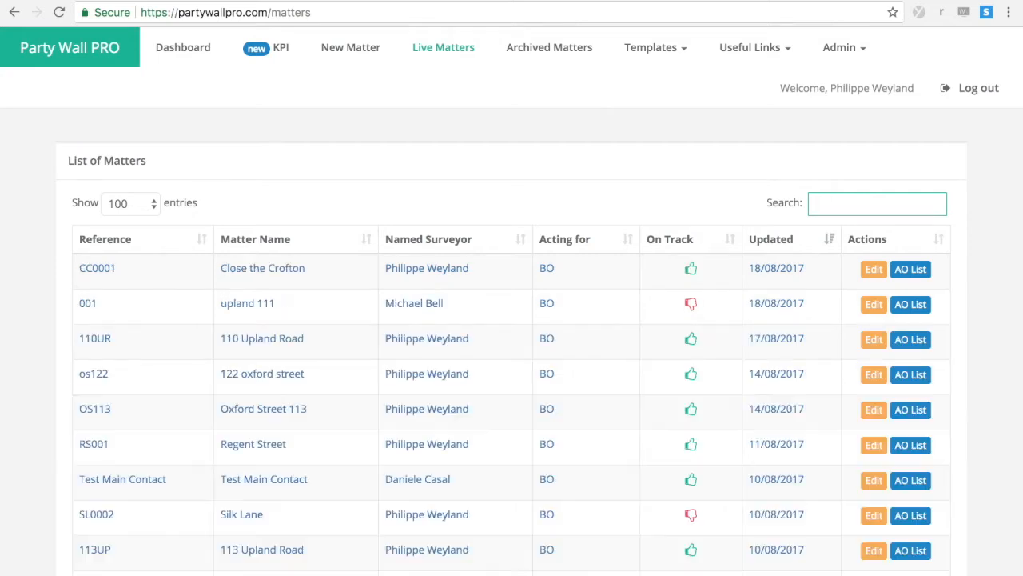
scroll("down", 3)
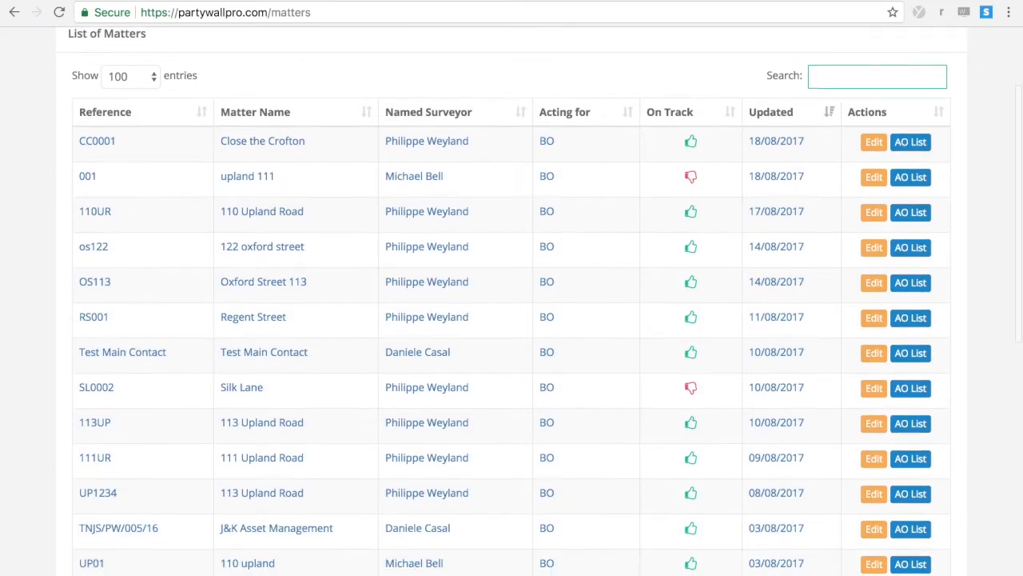
scroll("down", 3)
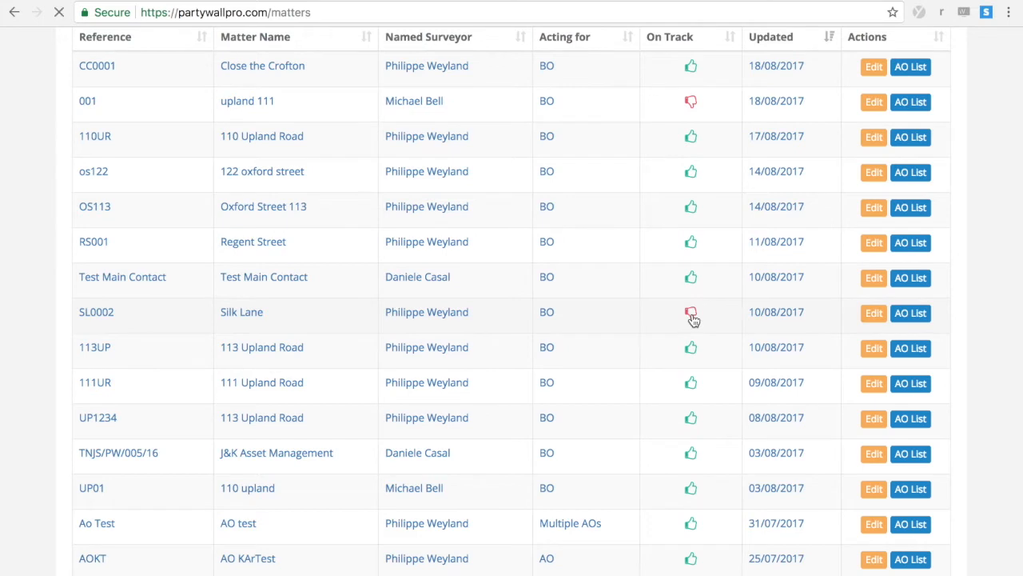
left_click(98, 312)
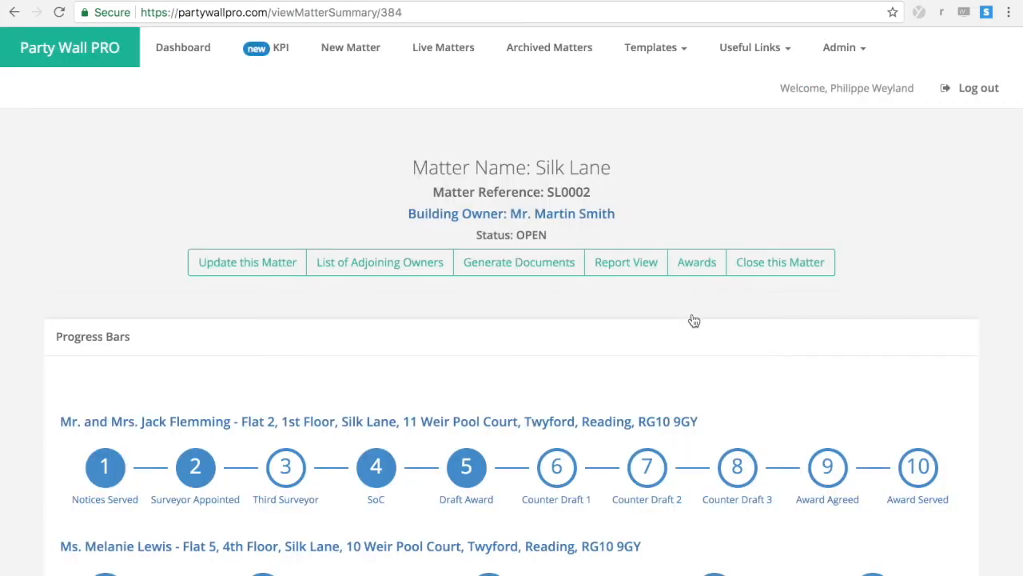
scroll("down", 3)
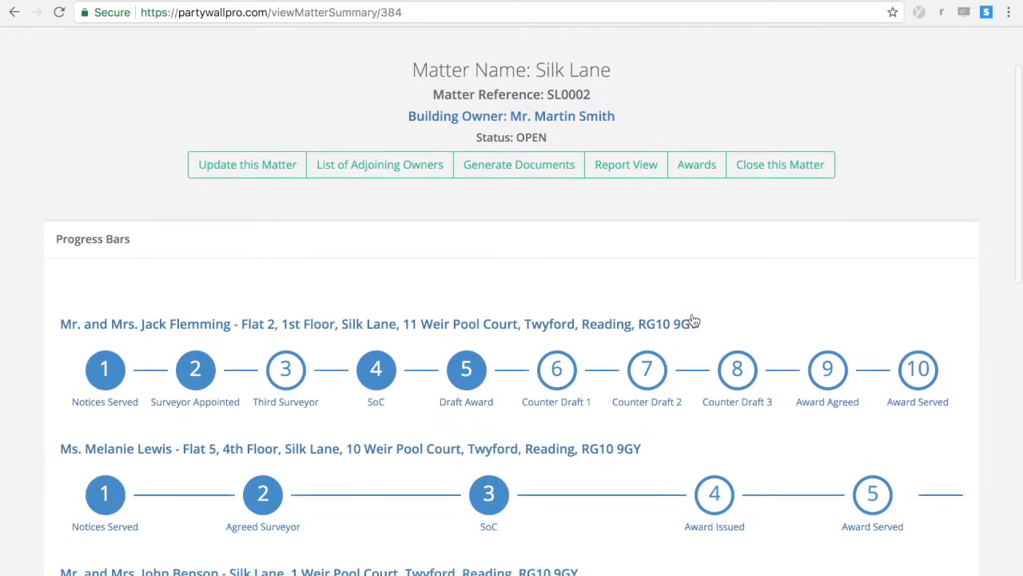
scroll("down", 3)
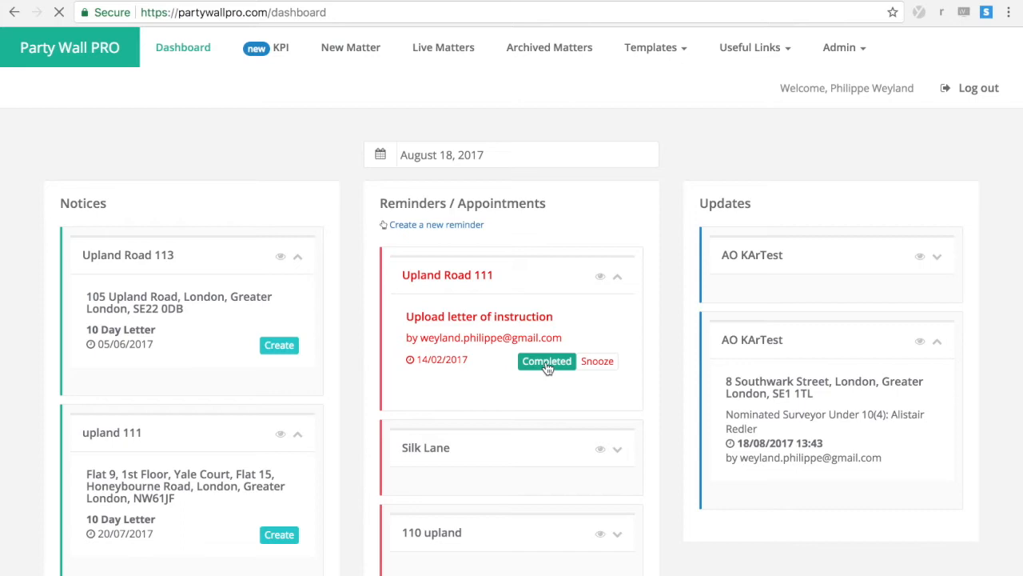
Complete the Upland Road 111 reminder and generate the Upland Road 113 10 Day Letter as PDF.
left_click(546, 361)
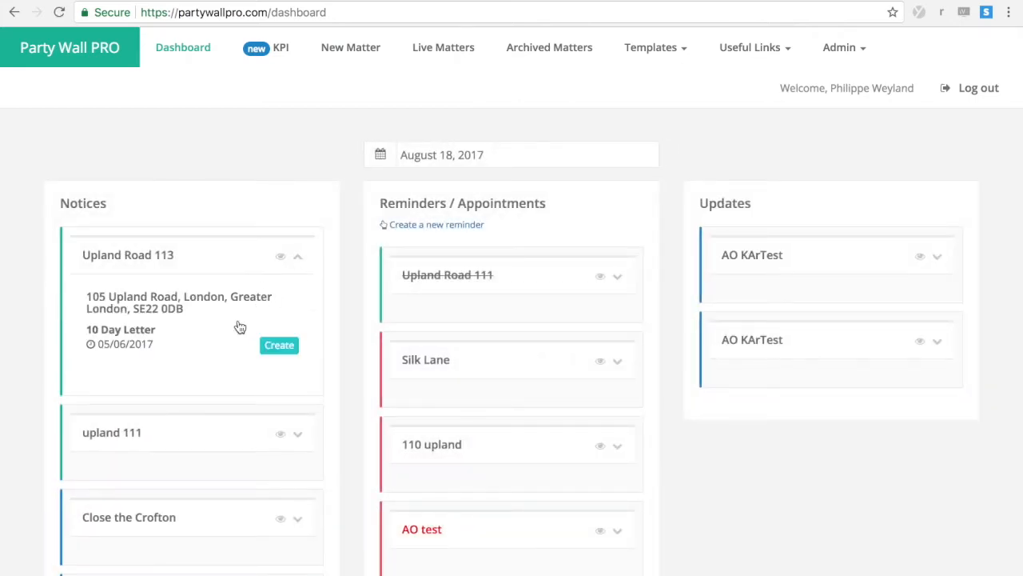
left_click(279, 345)
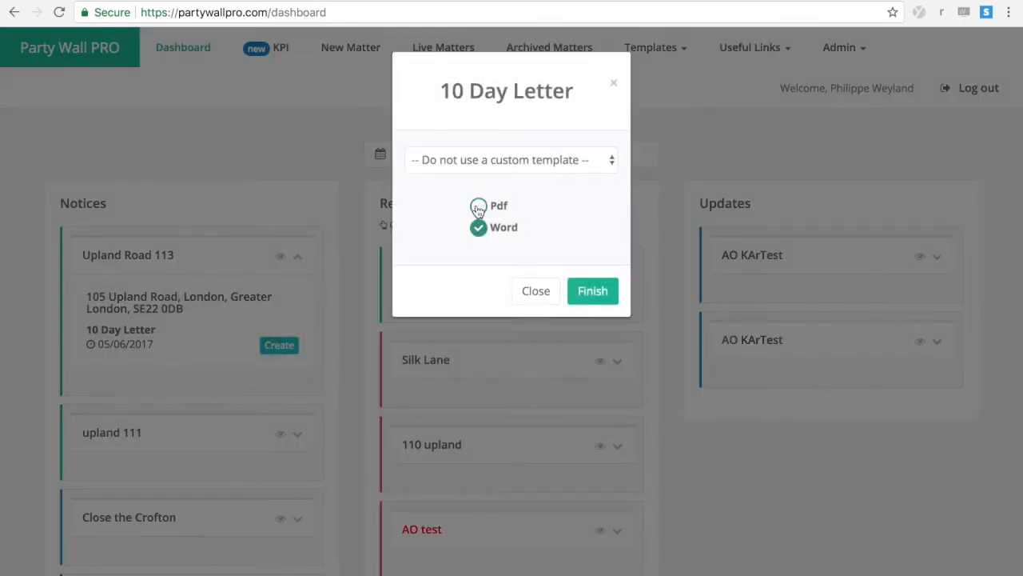
left_click(593, 291)
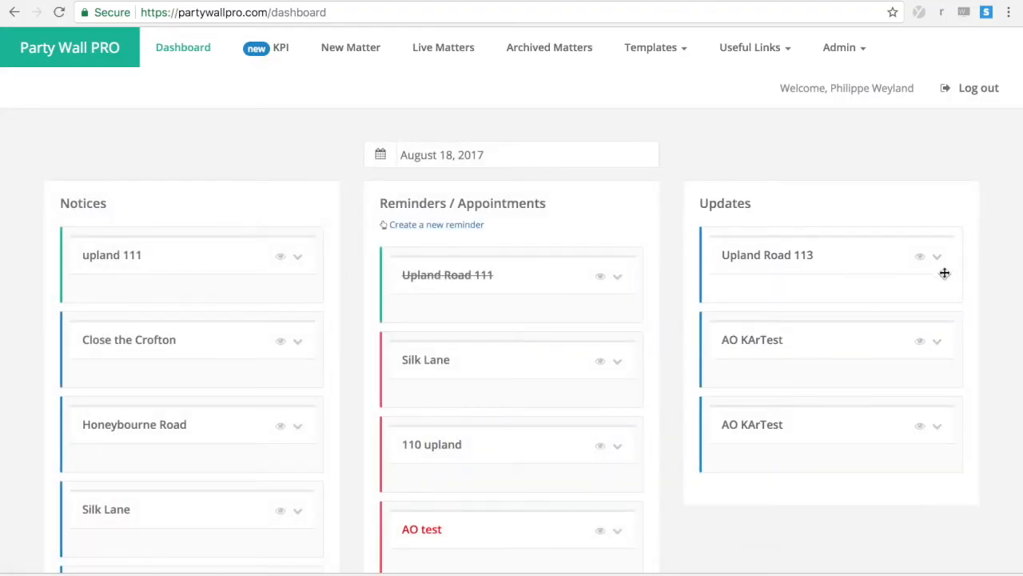
left_click(937, 256)
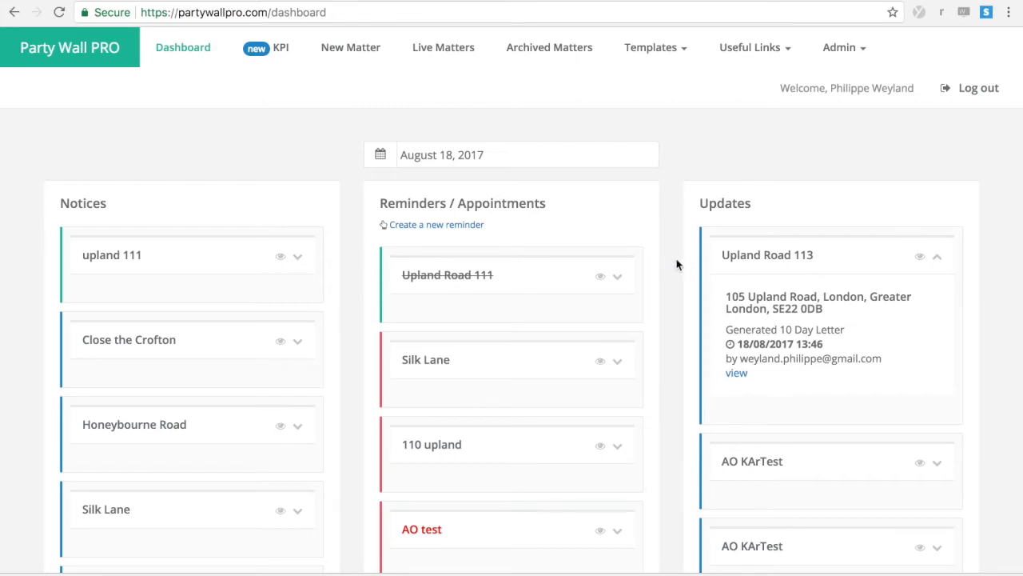
mouse_move(675, 262)
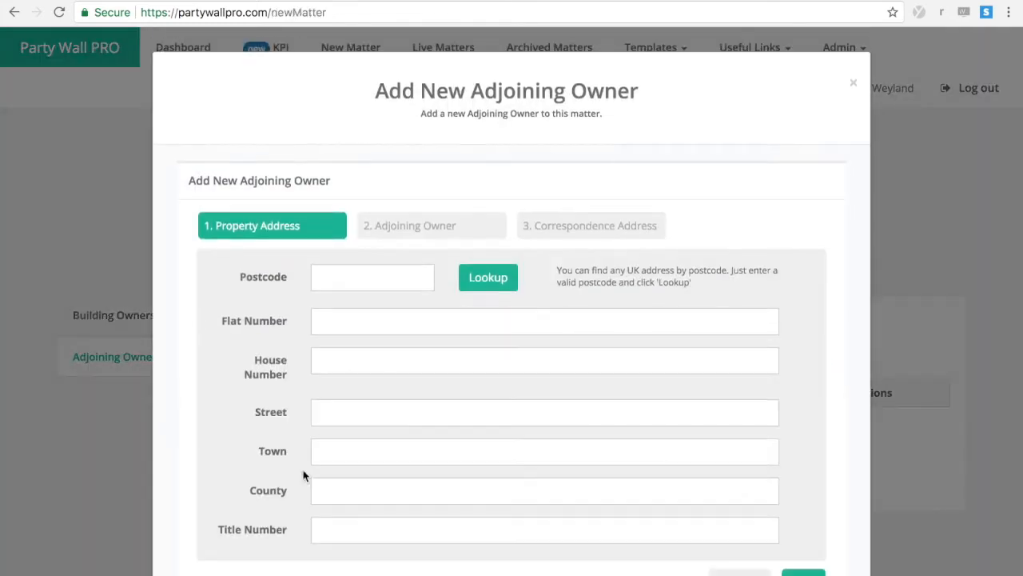
type("SE1")
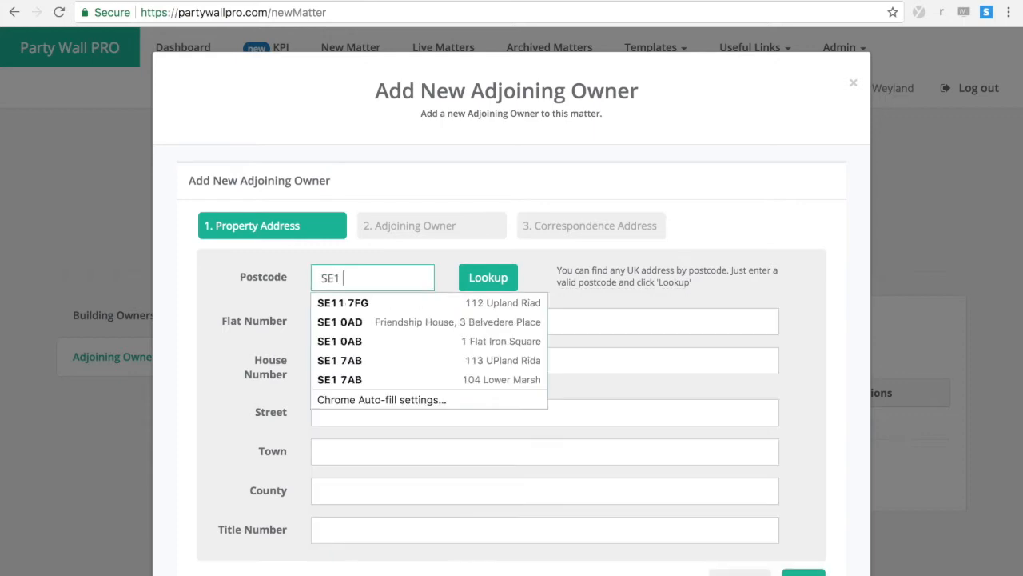
left_click(339, 360)
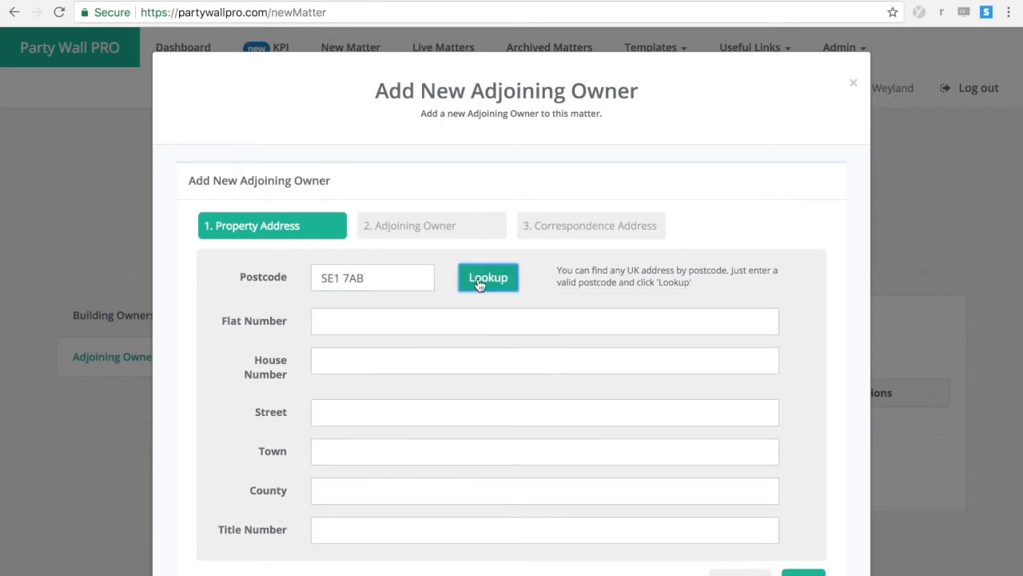
left_click(488, 277)
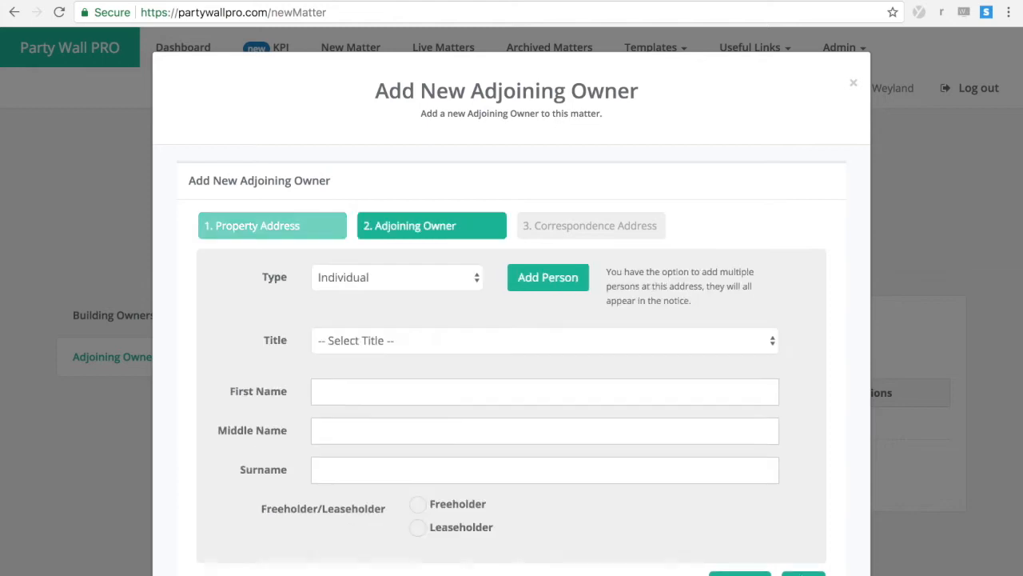
Set owner type to Company and select LEXITUP LIMITED from the 'Lexitup' name lookup.
left_click(397, 277)
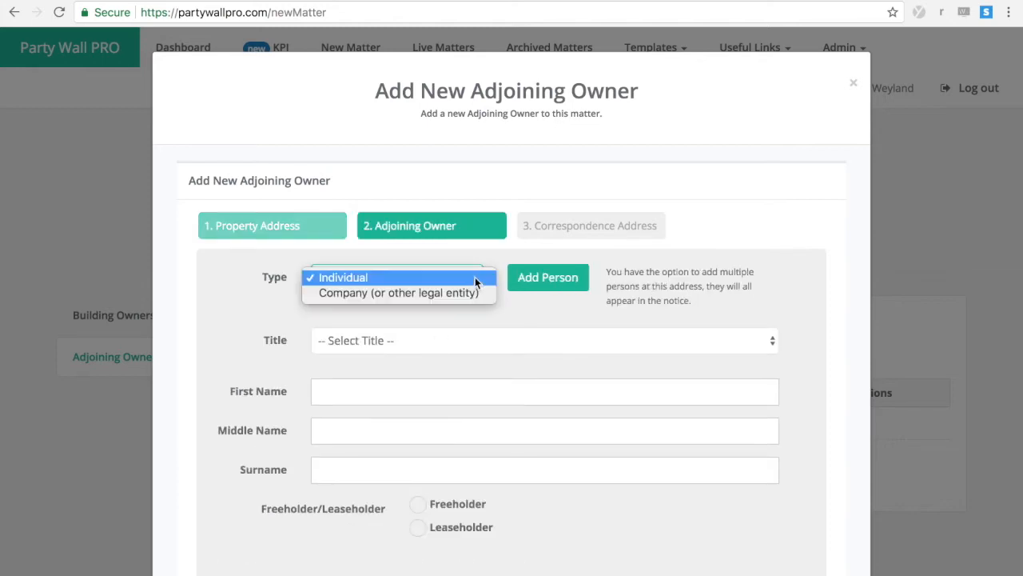
left_click(398, 292)
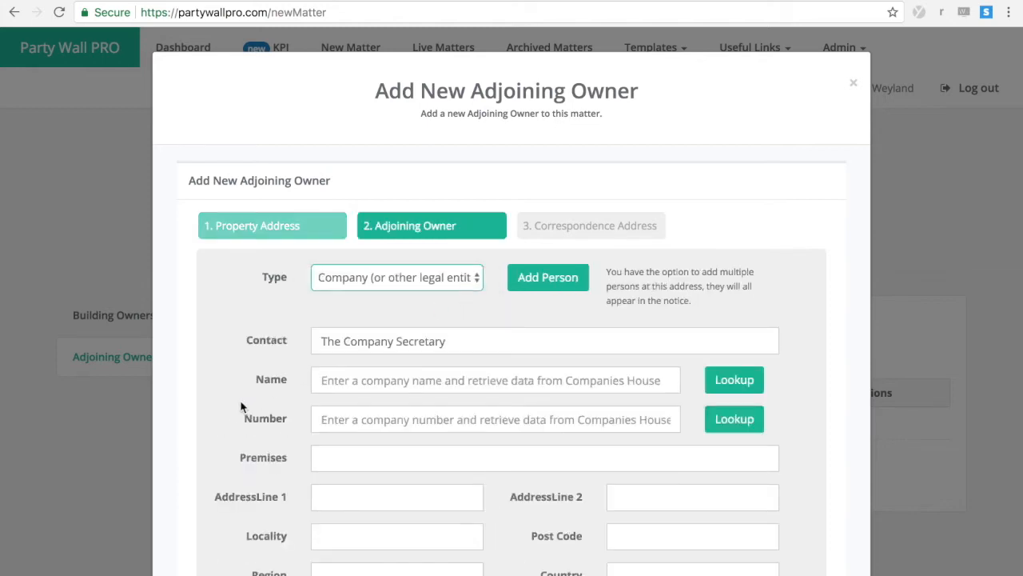
scroll("down", 3)
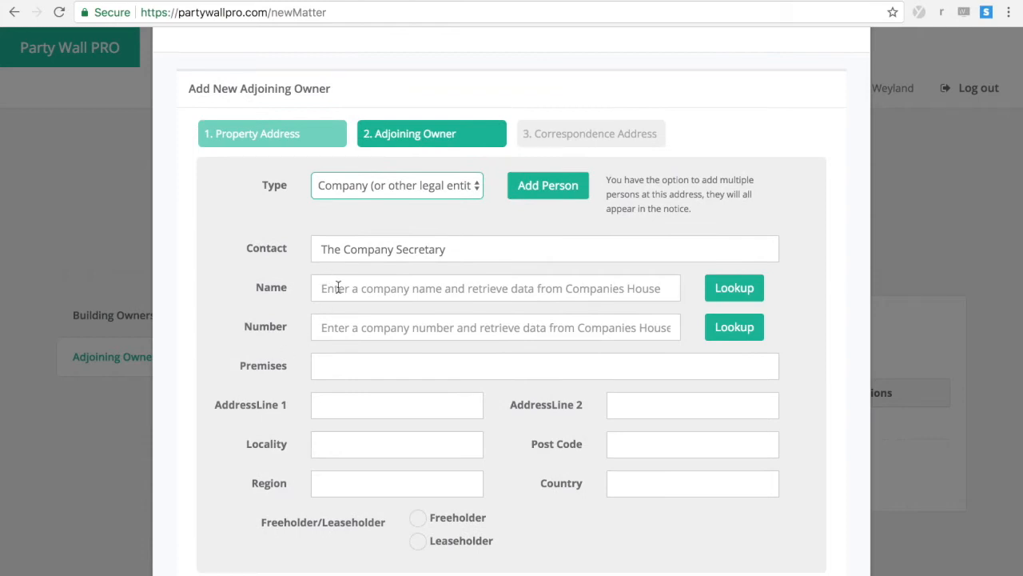
type("Lexit")
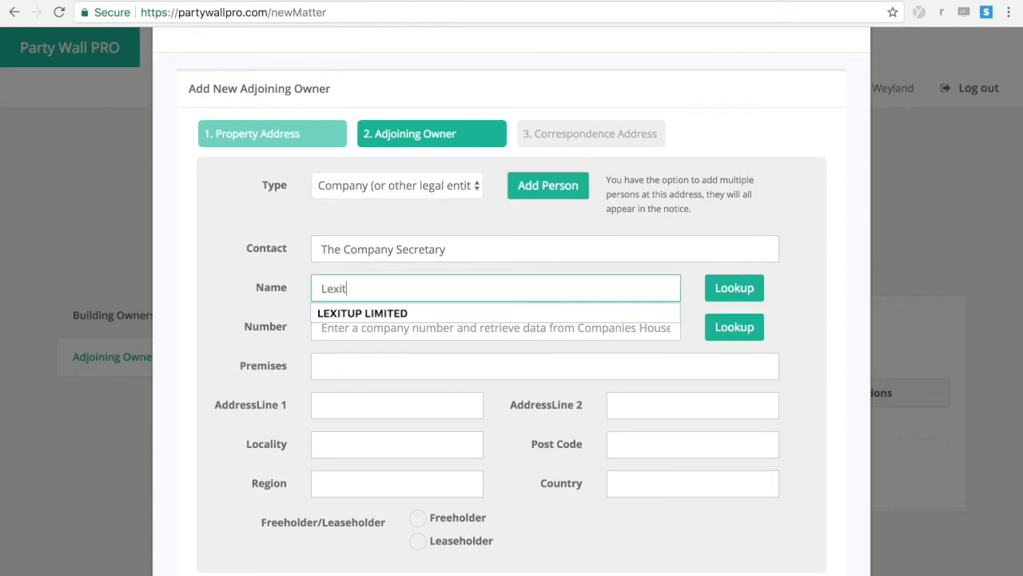
type("up")
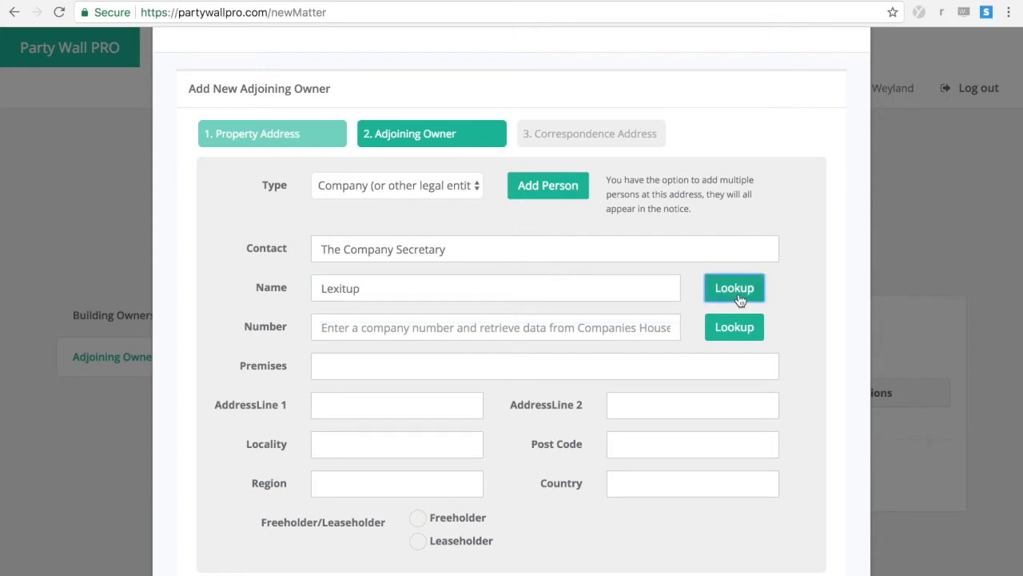
left_click(734, 287)
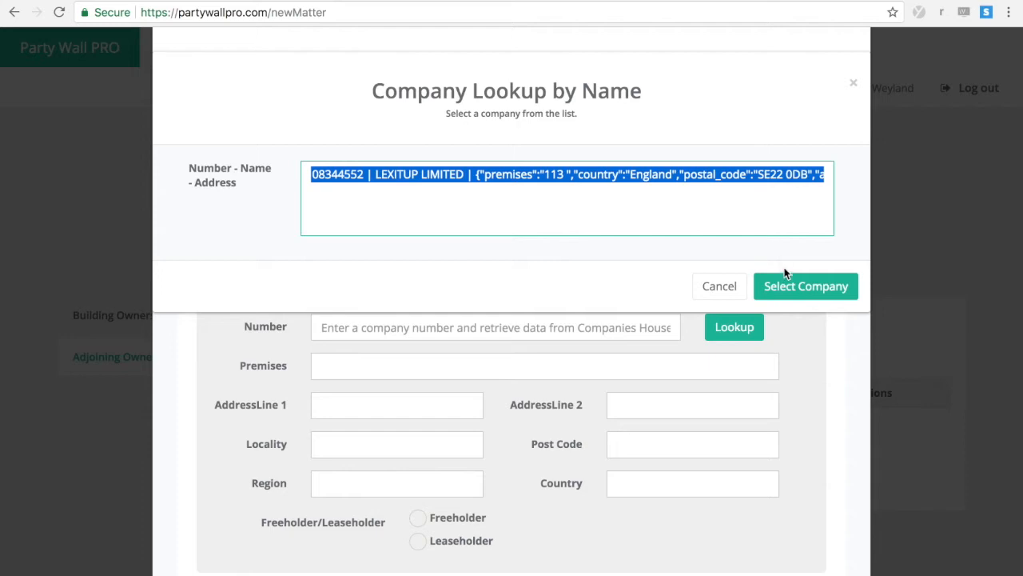
left_click(806, 286)
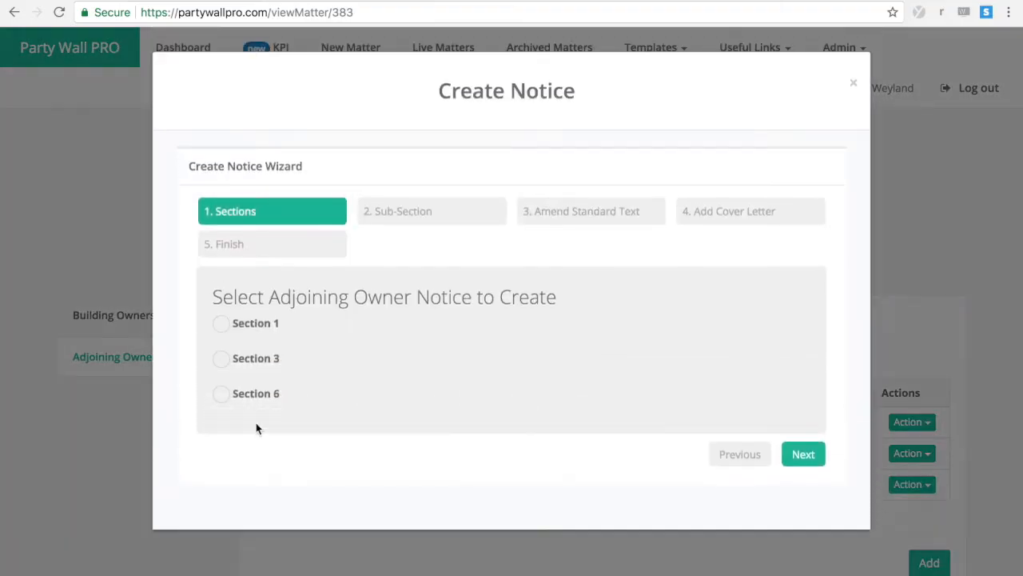
Choose Section 6, accepting the standard sub-section and wording with no cover letter.
left_click(222, 393)
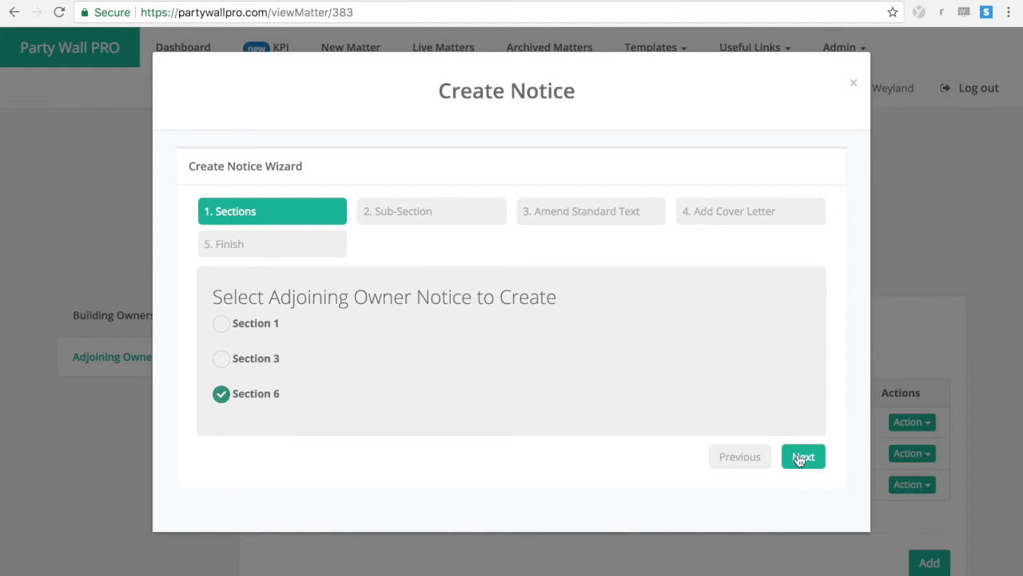
left_click(802, 456)
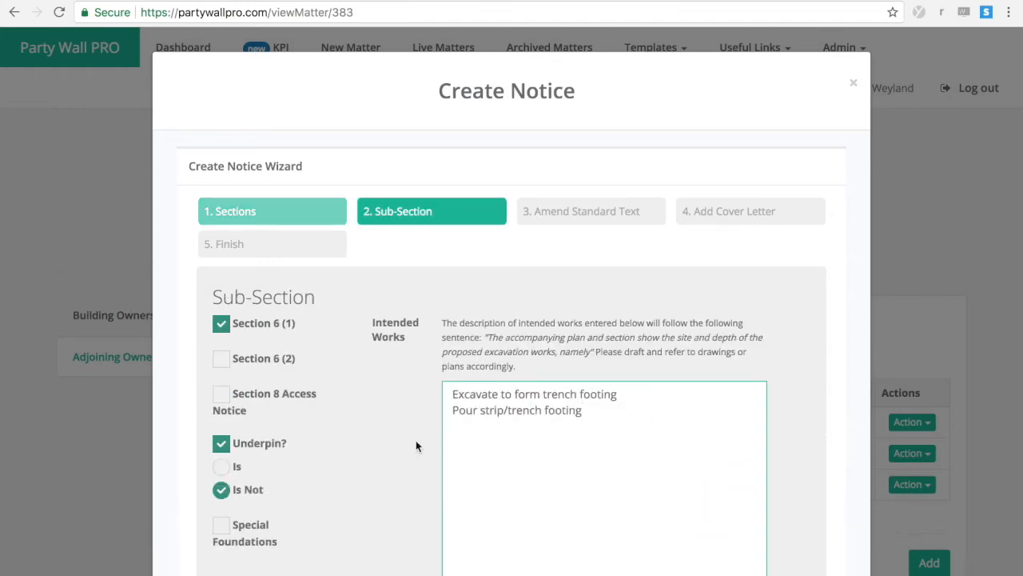
left_click(591, 211)
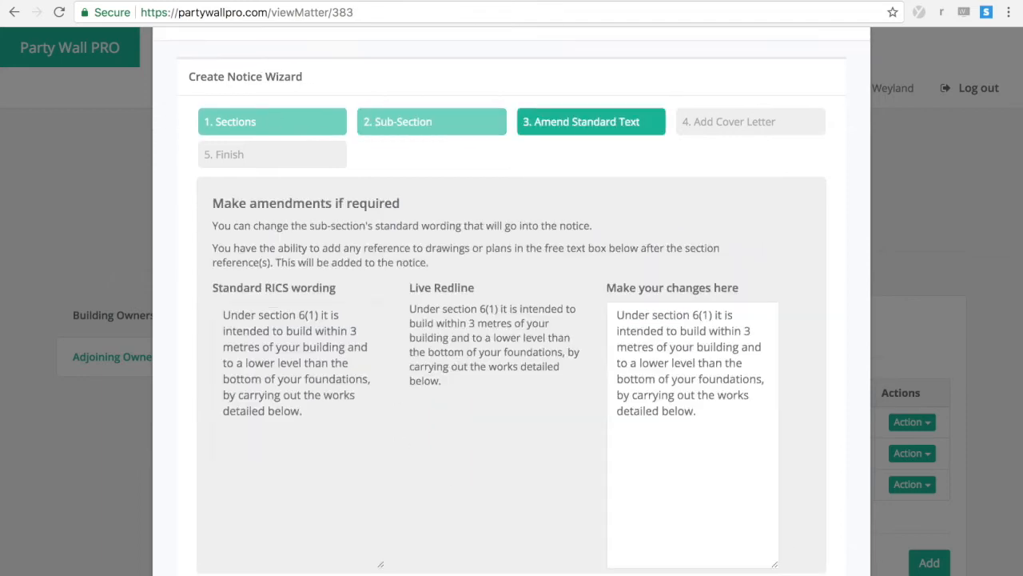
scroll("down", 3)
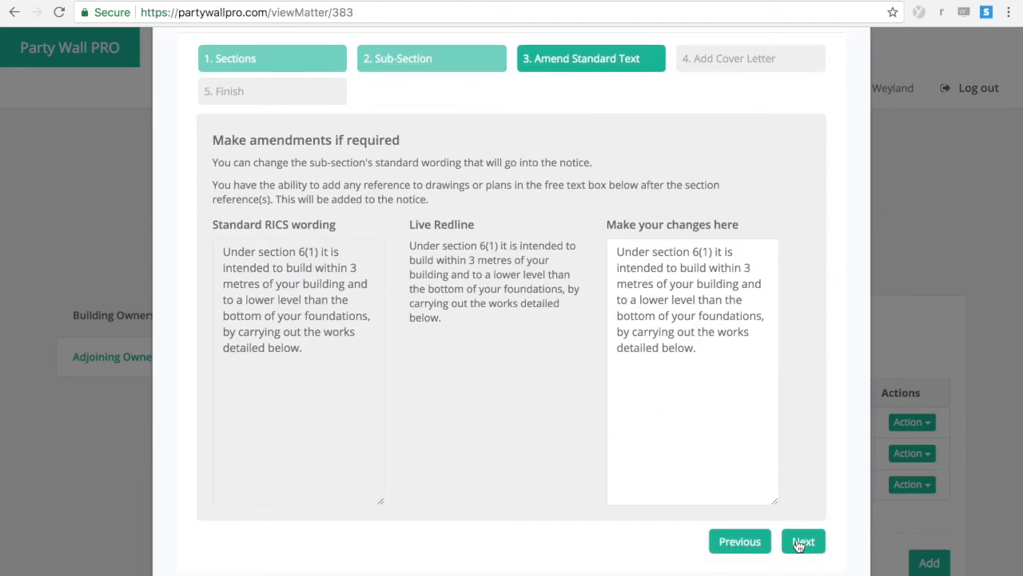
left_click(803, 541)
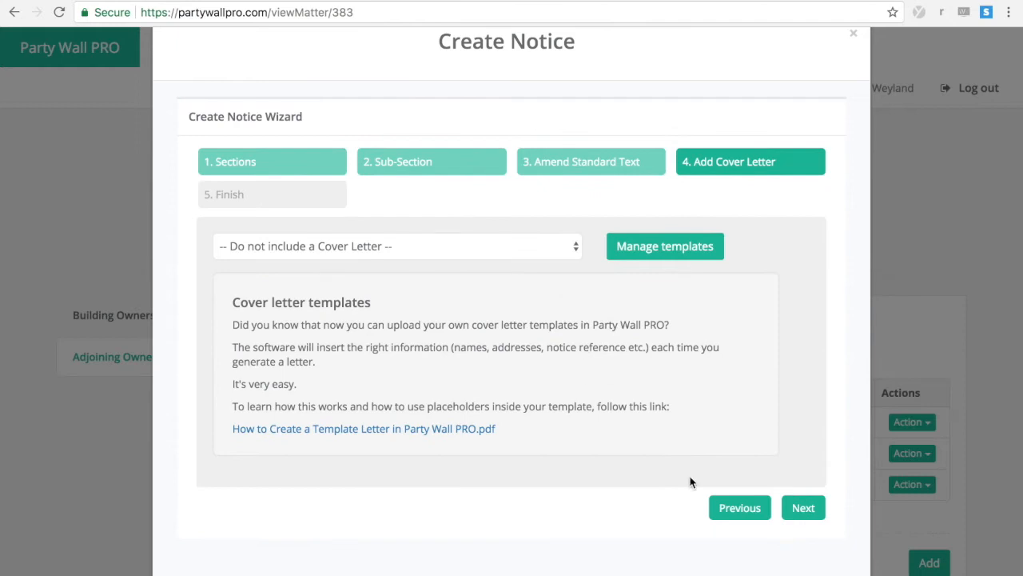
mouse_move(801, 507)
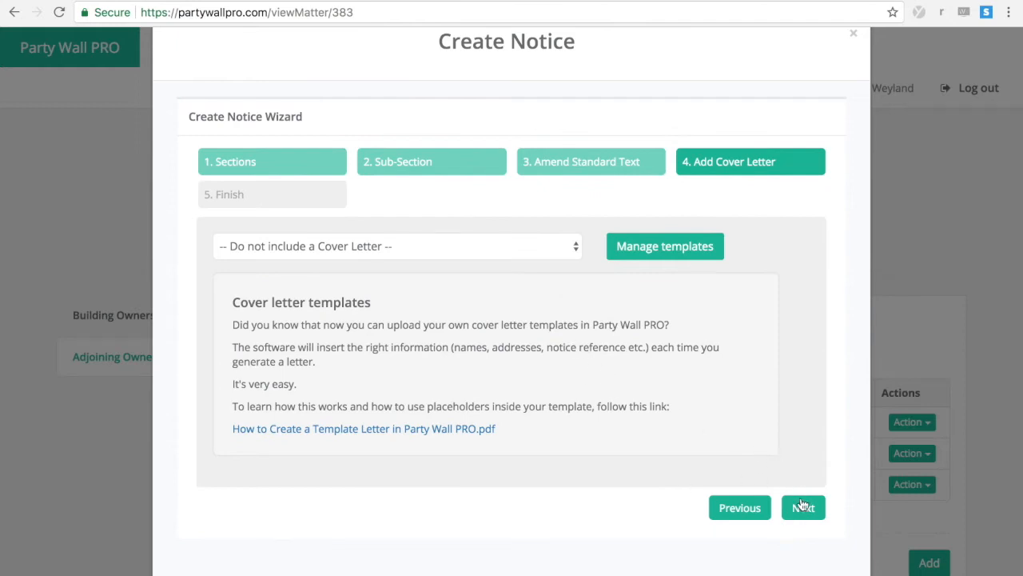
left_click(802, 507)
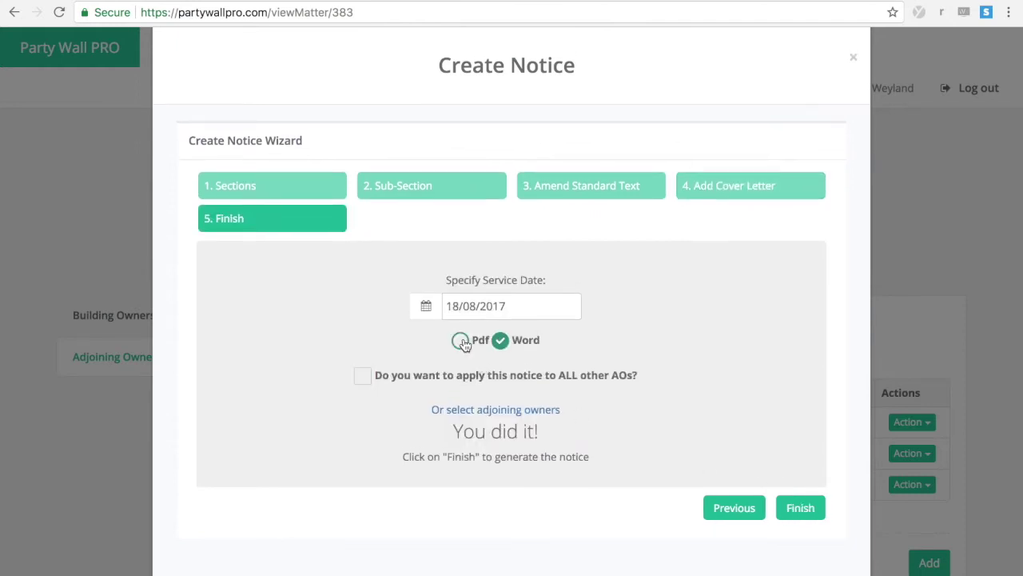
left_click(461, 341)
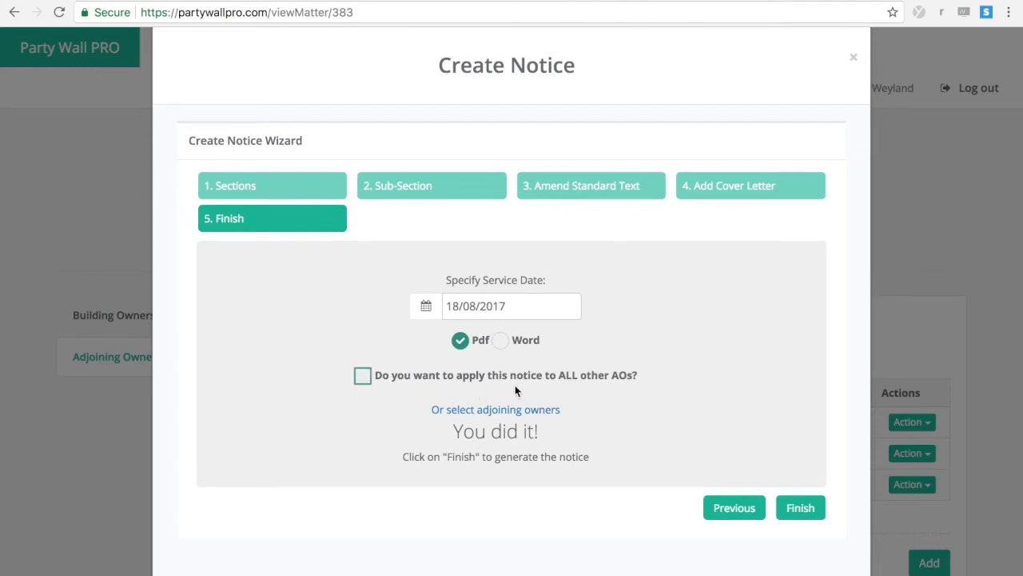
left_click(494, 409)
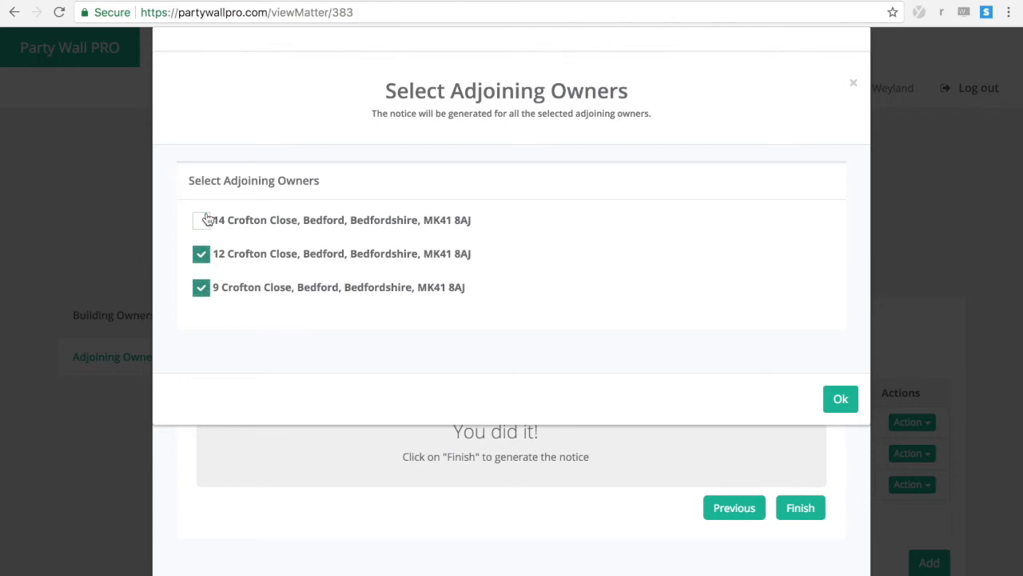
left_click(840, 398)
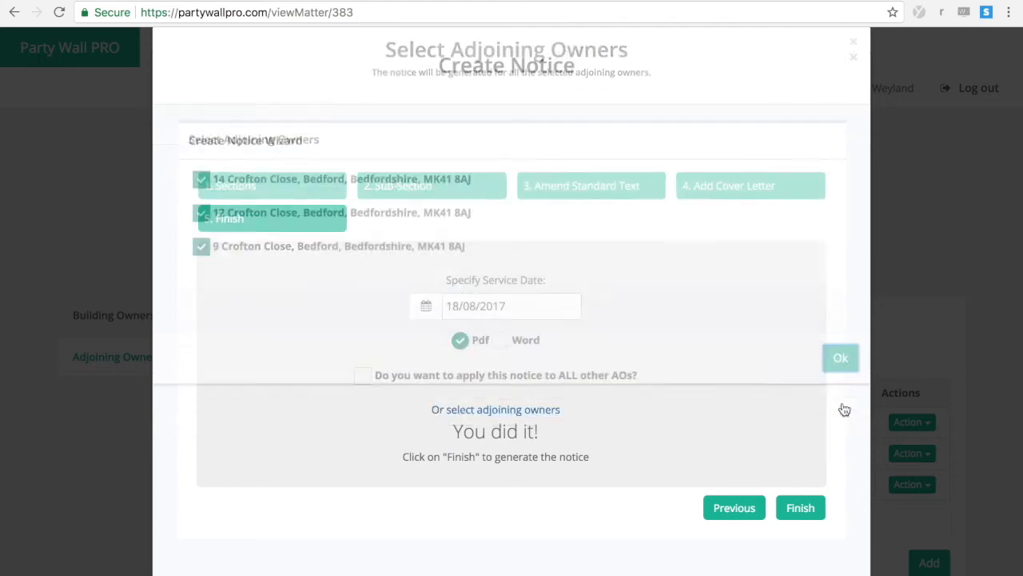
left_click(800, 507)
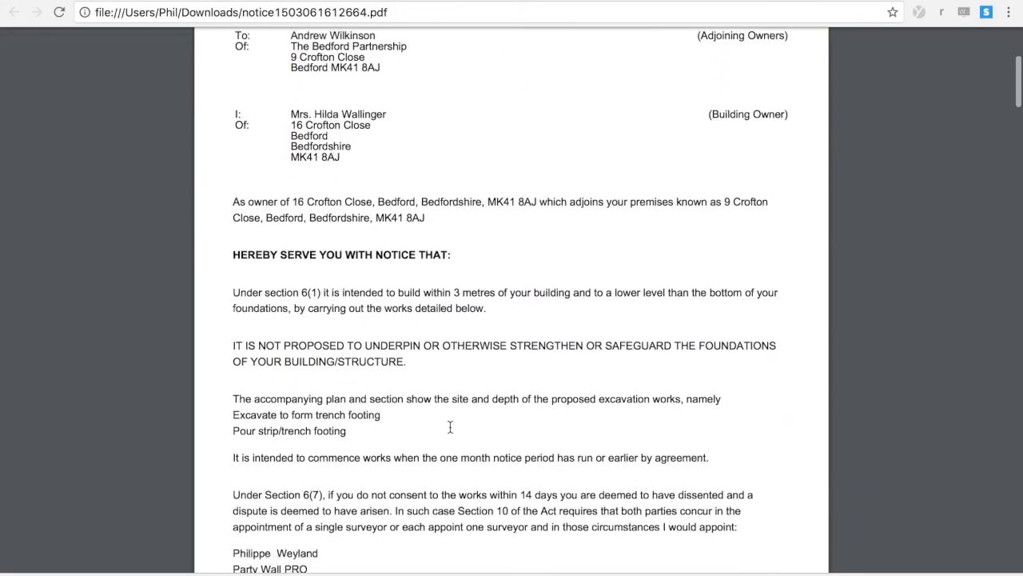
scroll("down", 3)
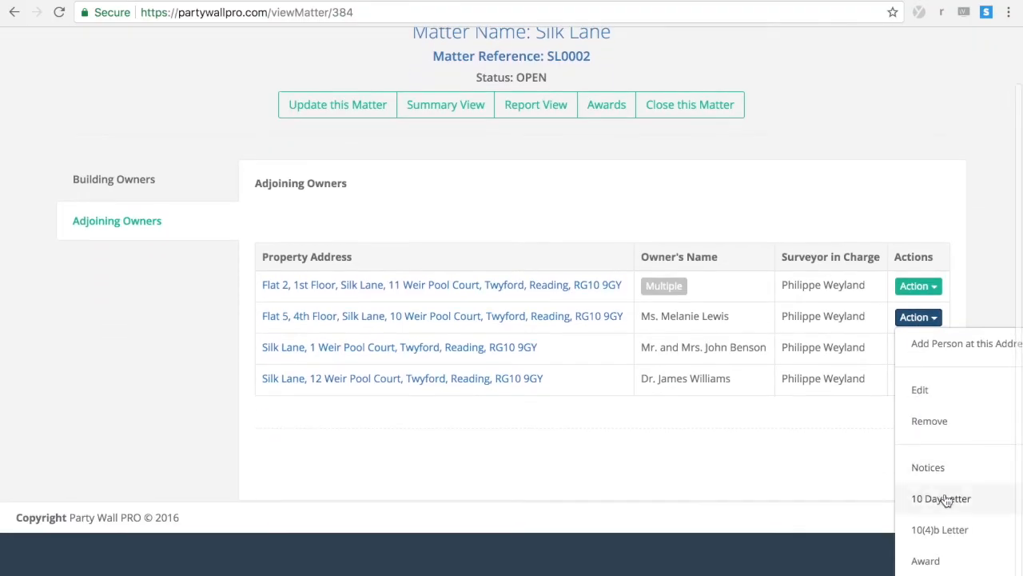
left_click(934, 499)
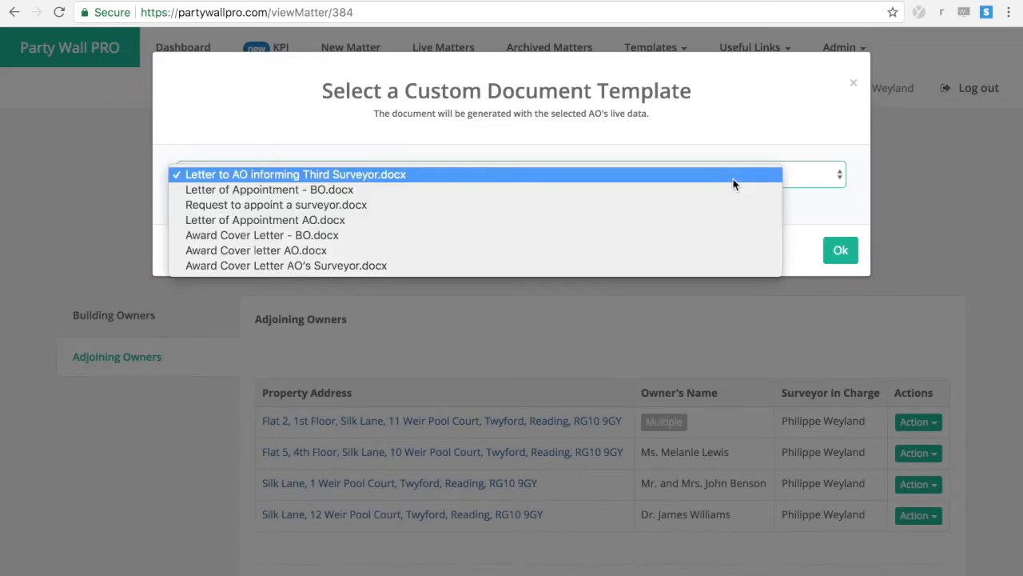
mouse_move(714, 246)
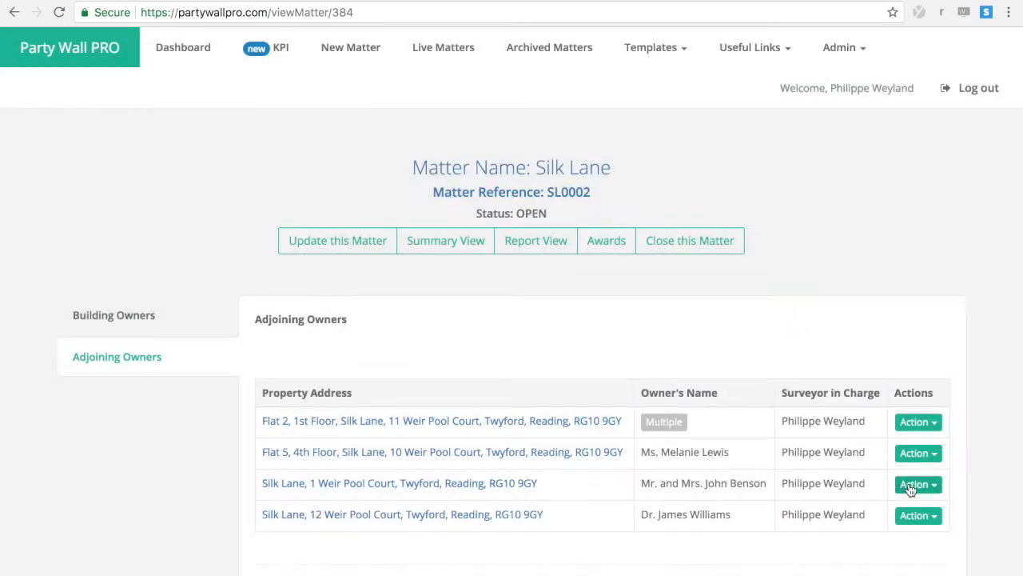
left_click(918, 484)
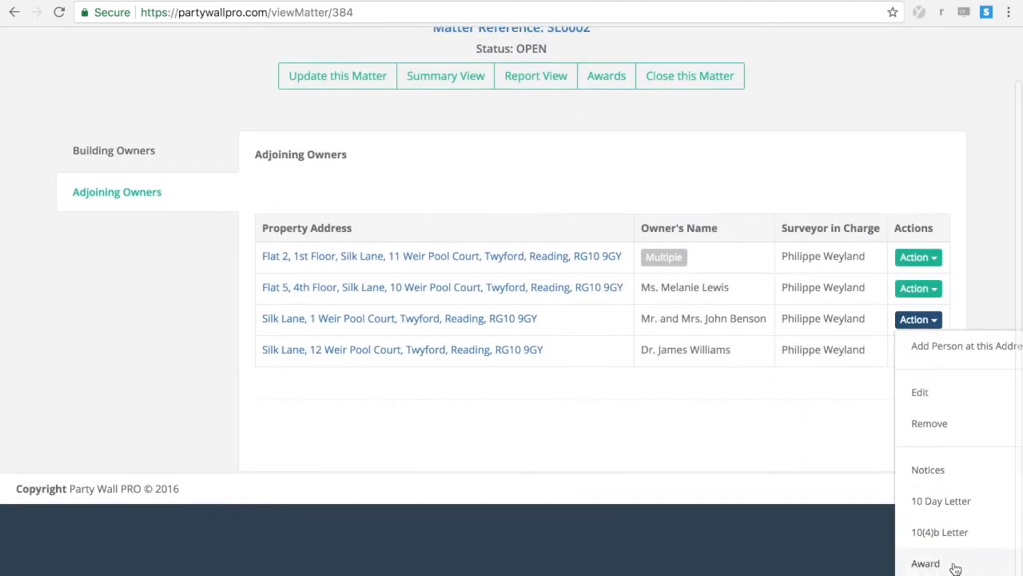
left_click(926, 562)
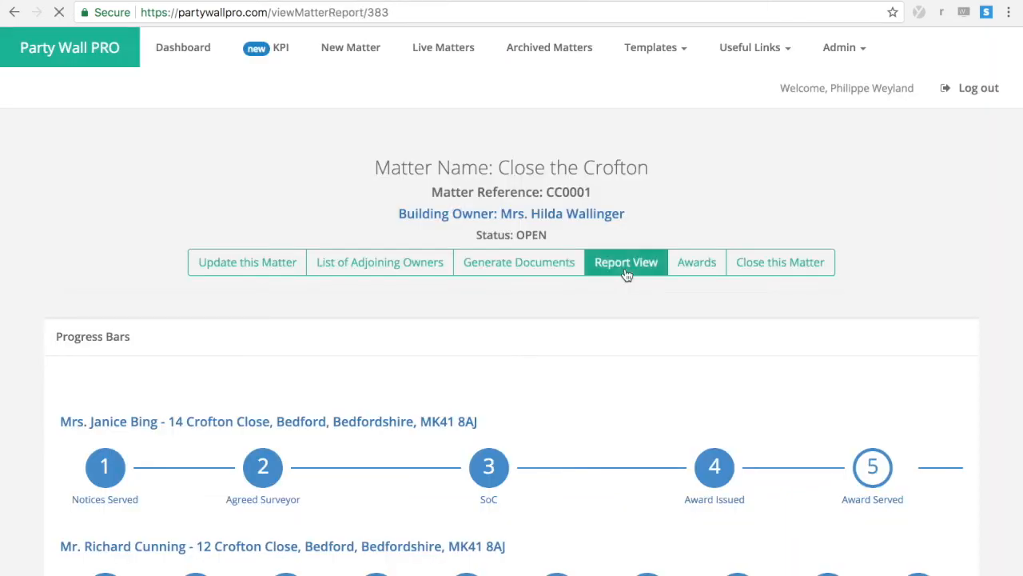
Open Report View, scroll through the table and comments, and send the report to Print.
left_click(627, 262)
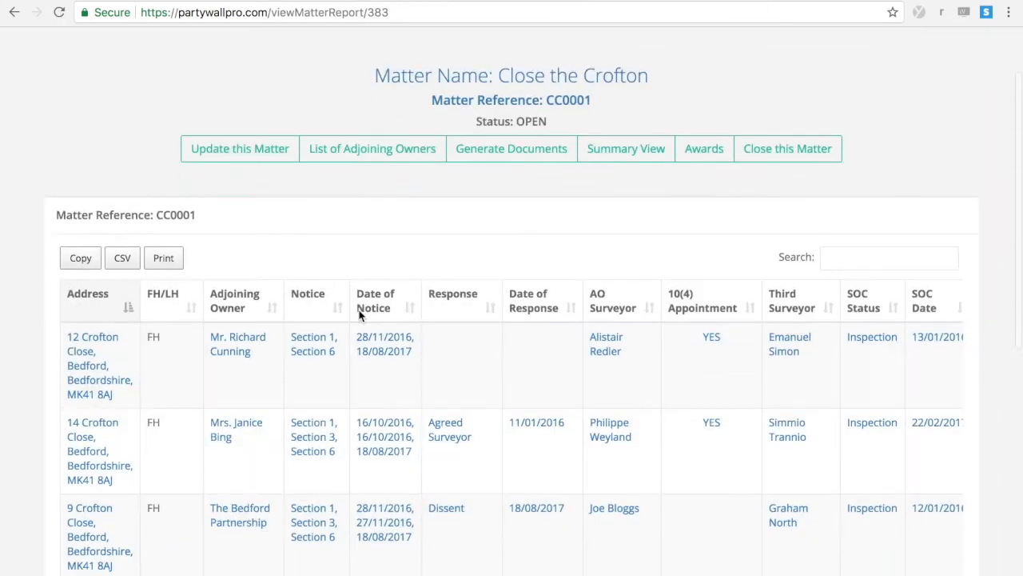
scroll("down", 3)
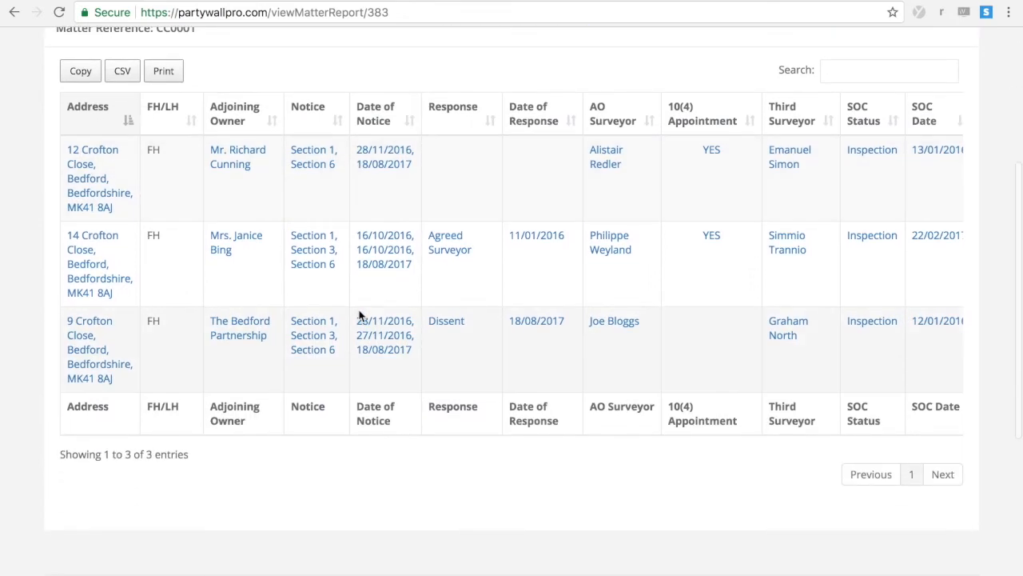
scroll("down", 3)
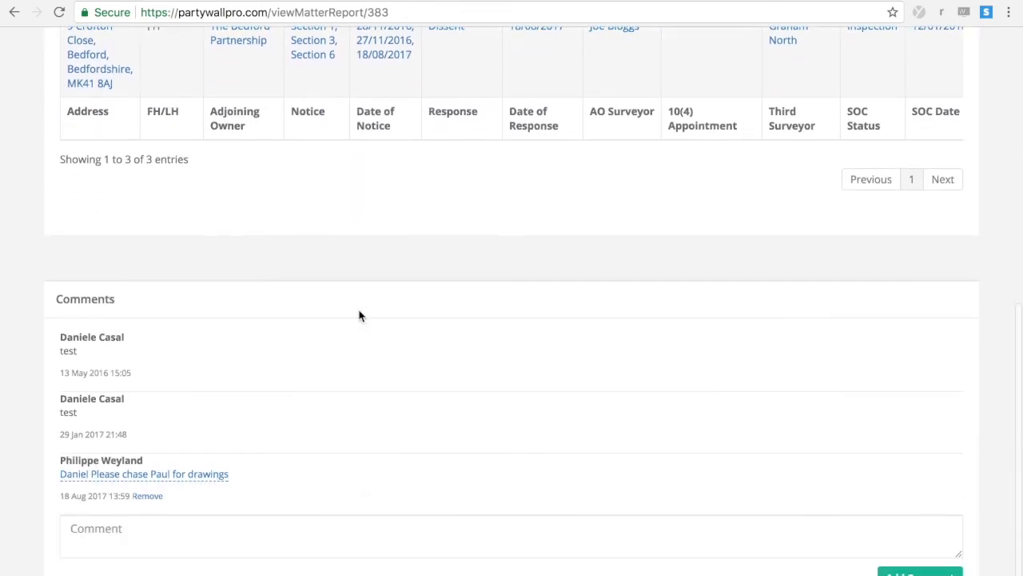
scroll("up", 3)
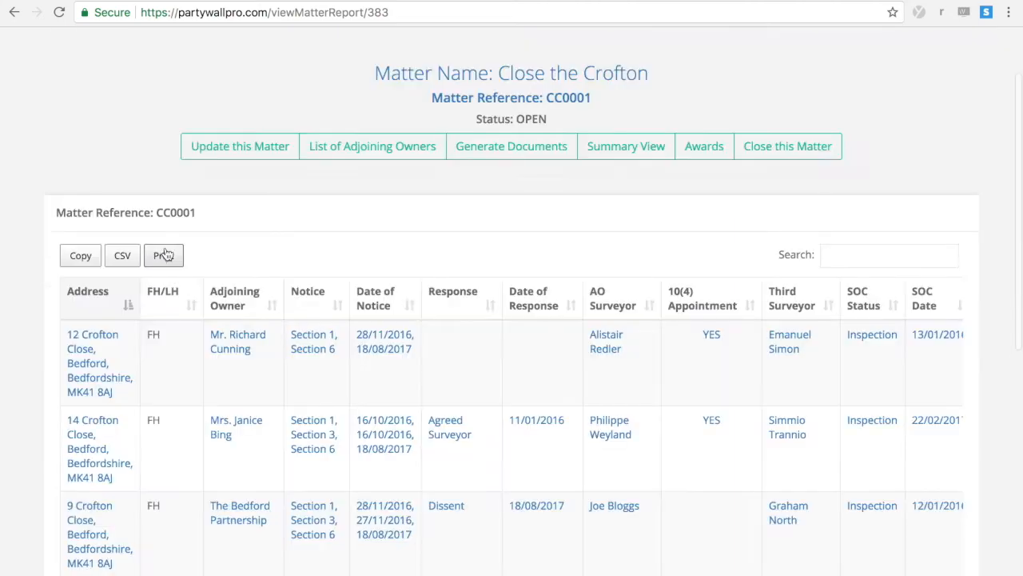
left_click(164, 255)
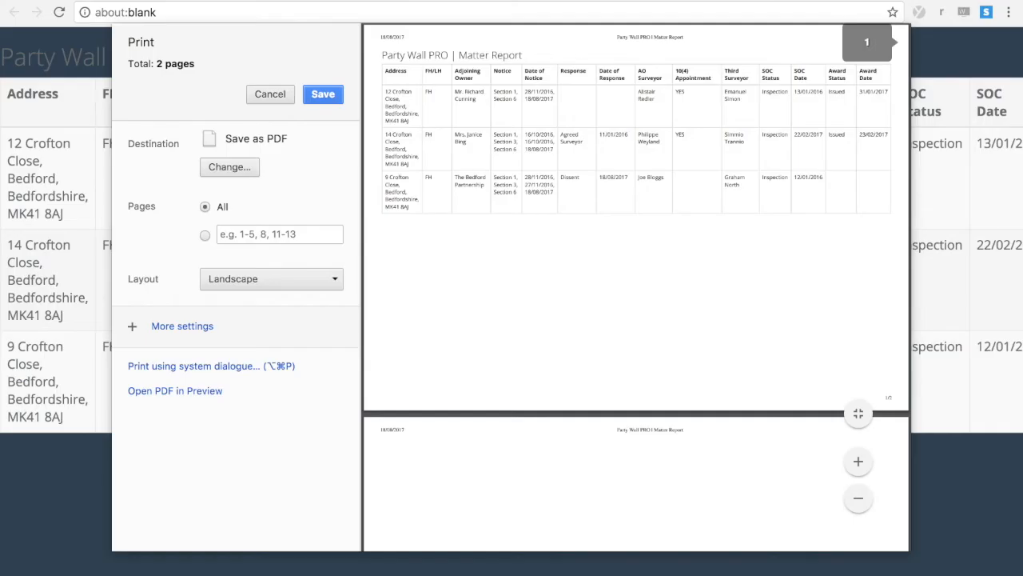
left_click(270, 93)
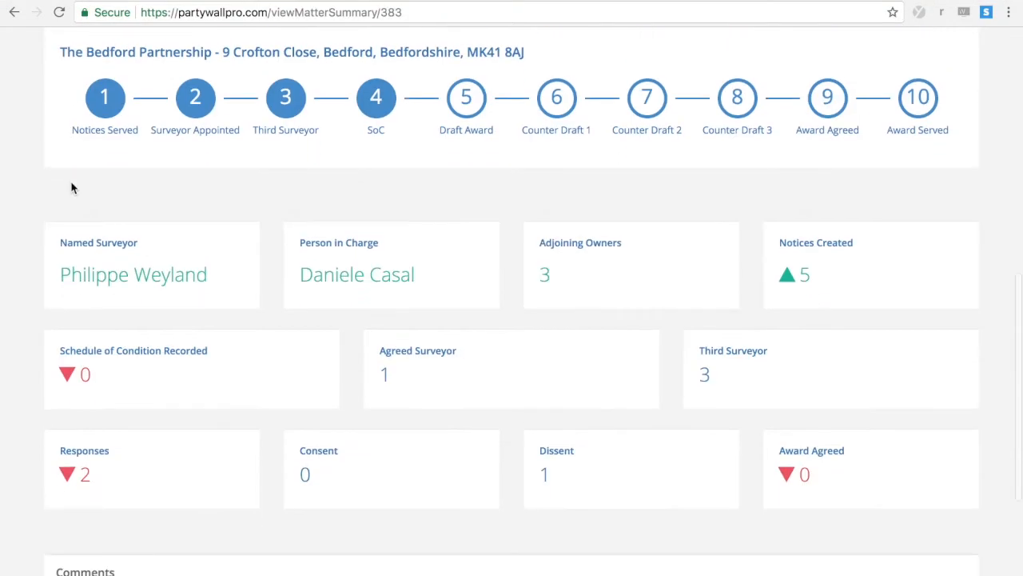
Post the comment 'Daniel Please chase Paul for drawings' on the matter.
scroll("down", 3)
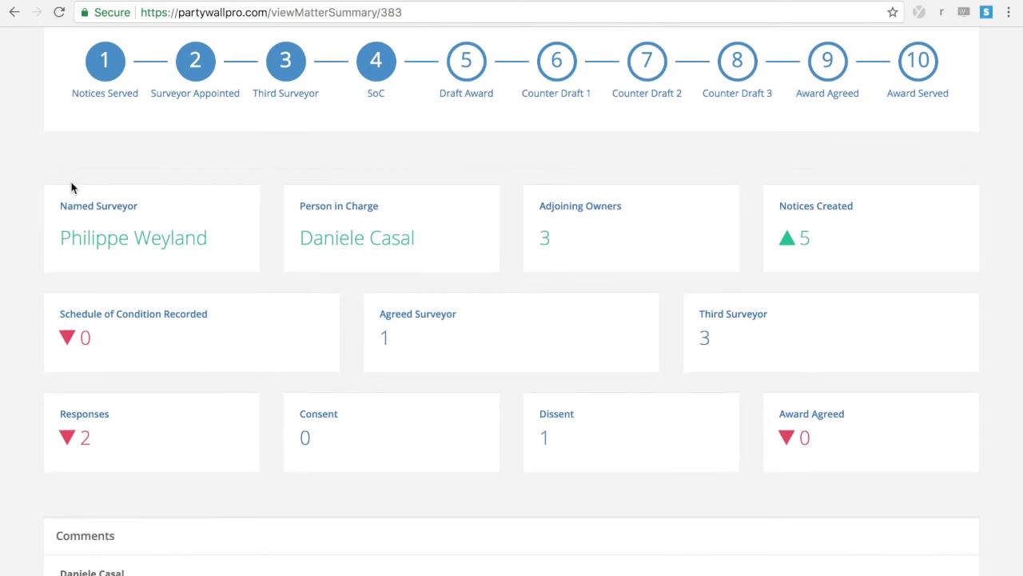
scroll("down", 3)
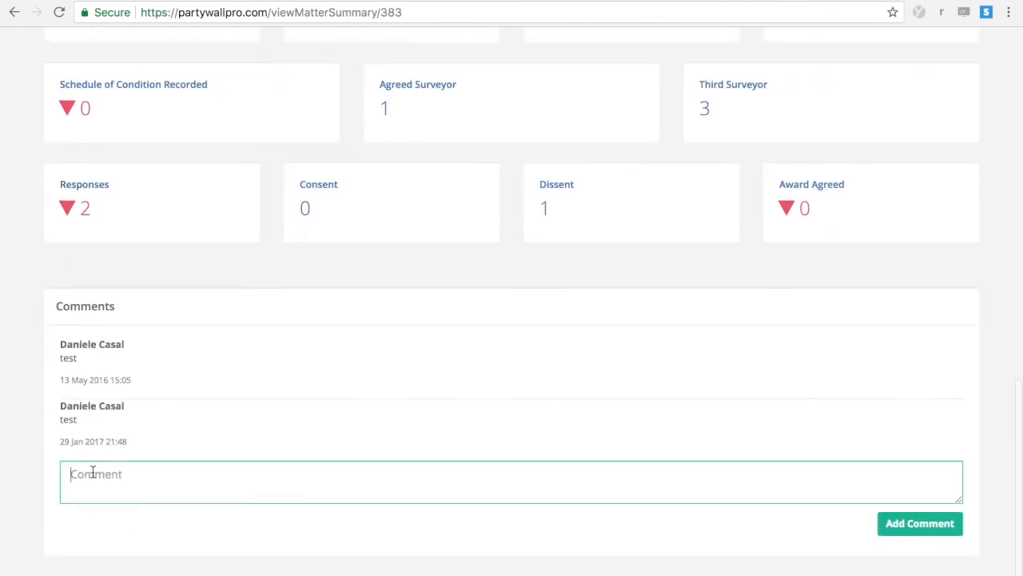
type("Daniel Please chas")
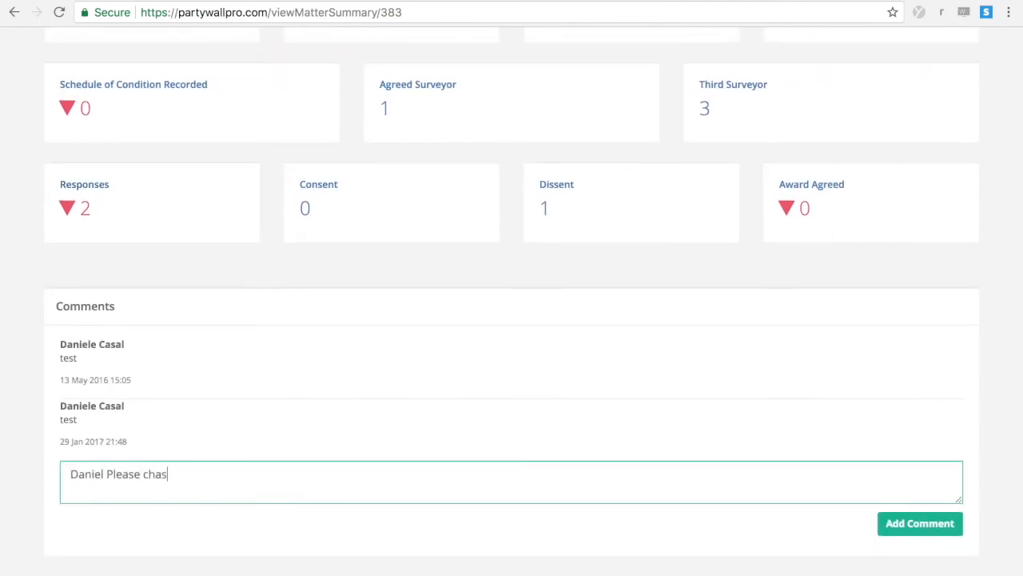
type("e Paul for drawings")
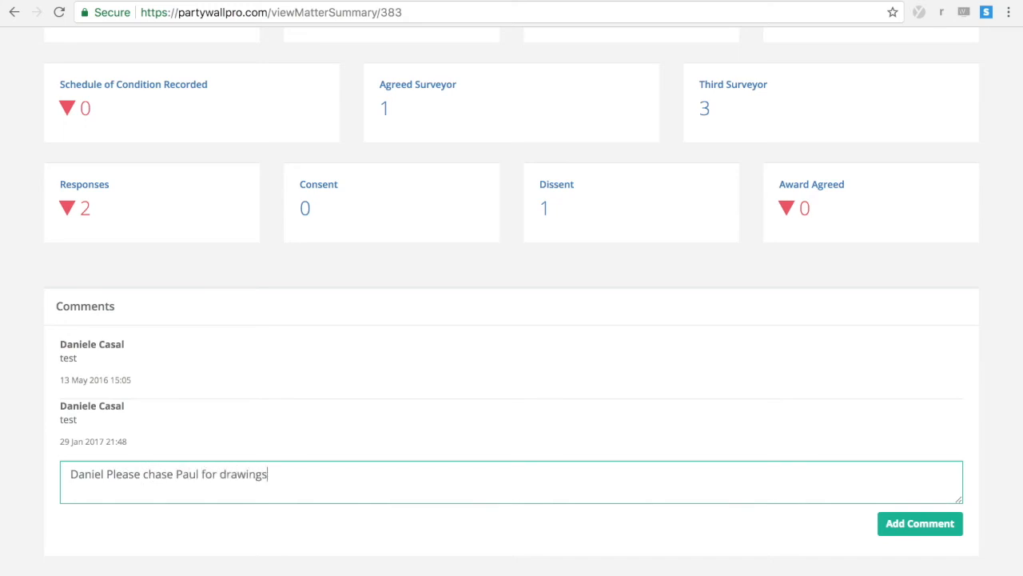
left_click(920, 523)
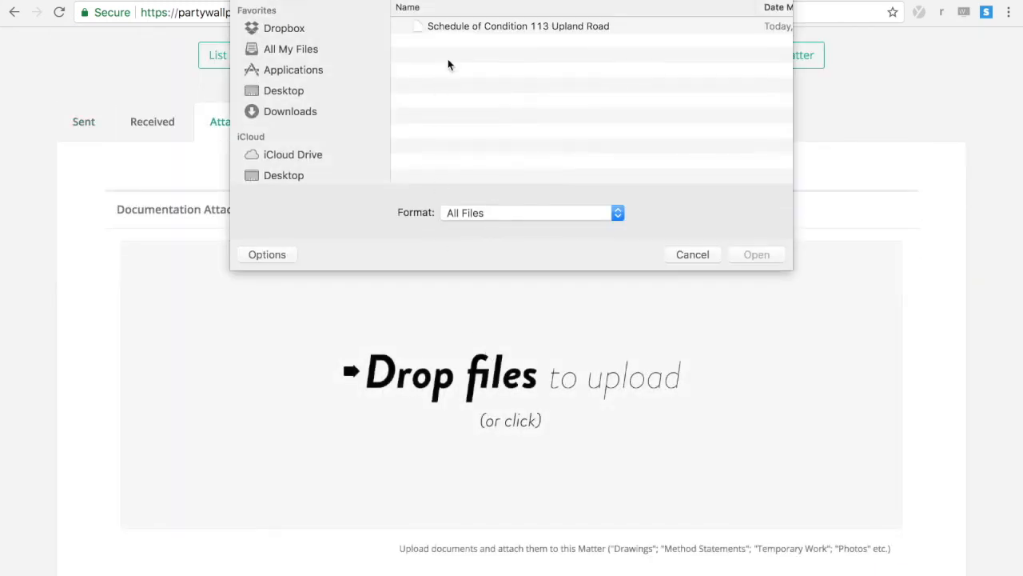
left_click(515, 25)
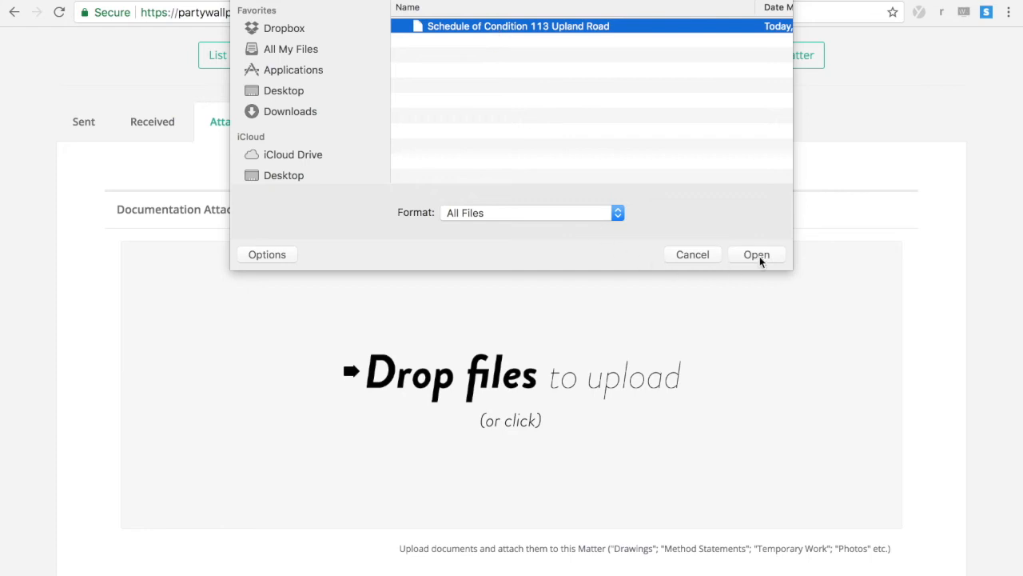
left_click(756, 255)
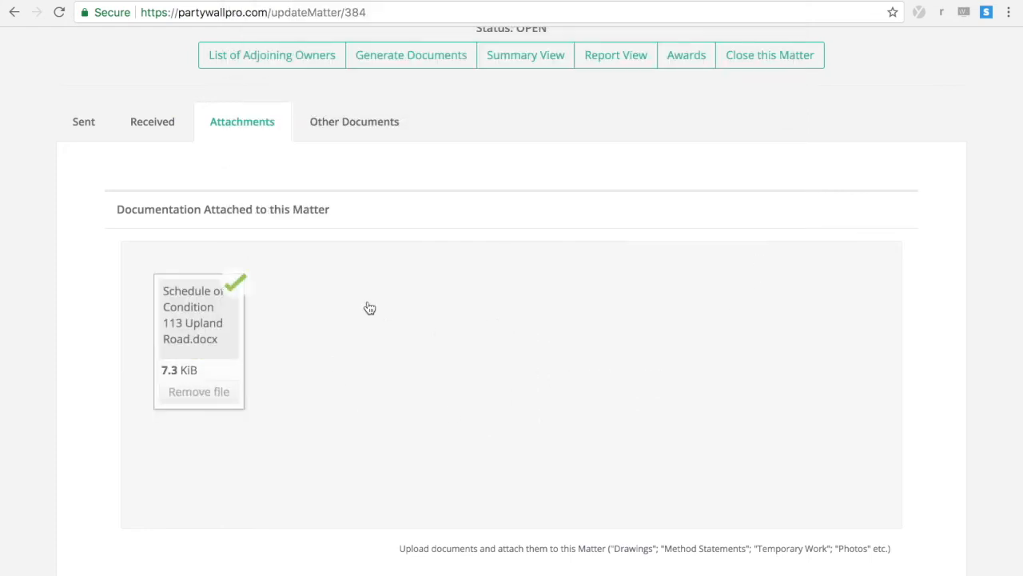
left_click(354, 122)
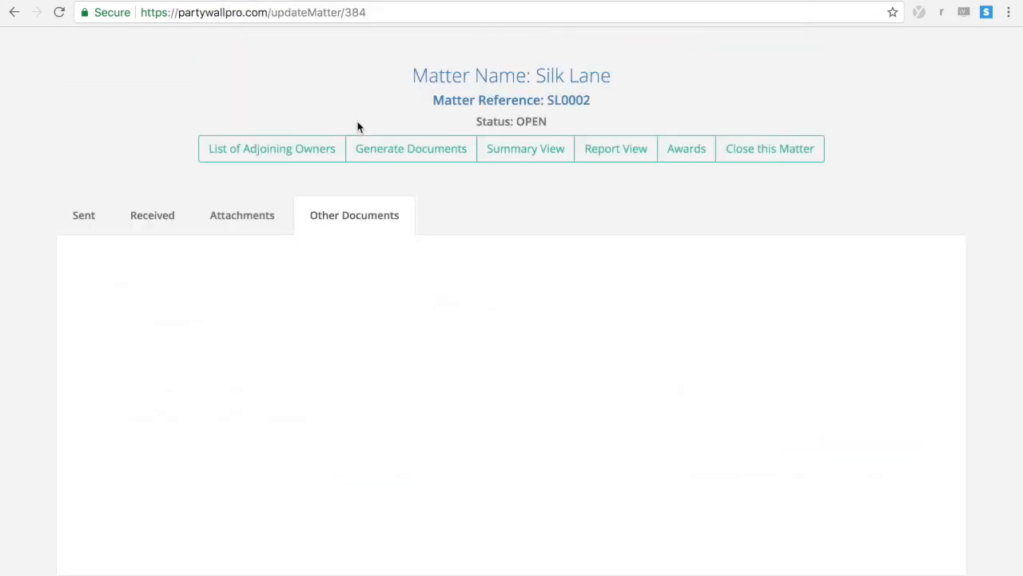
left_click(354, 215)
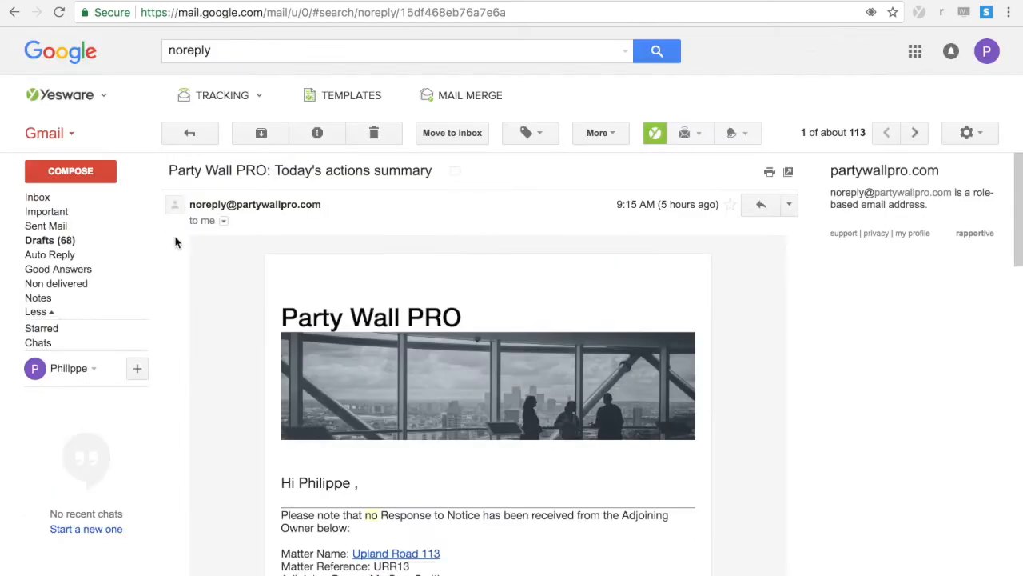
Scroll through the matters awaiting adjoining owner responses in the actions summary email.
scroll("down", 3)
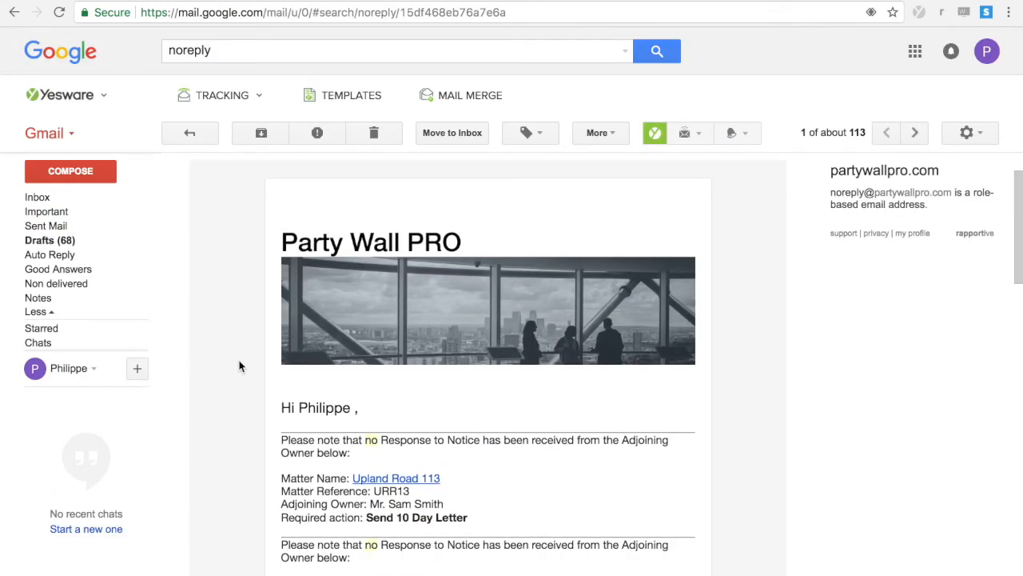
scroll("down", 3)
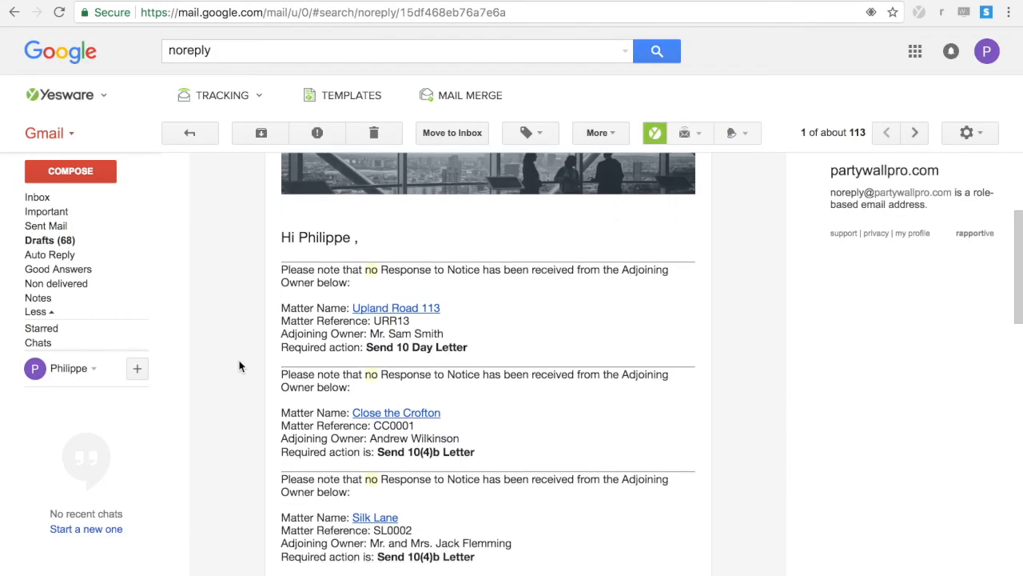
scroll("down", 3)
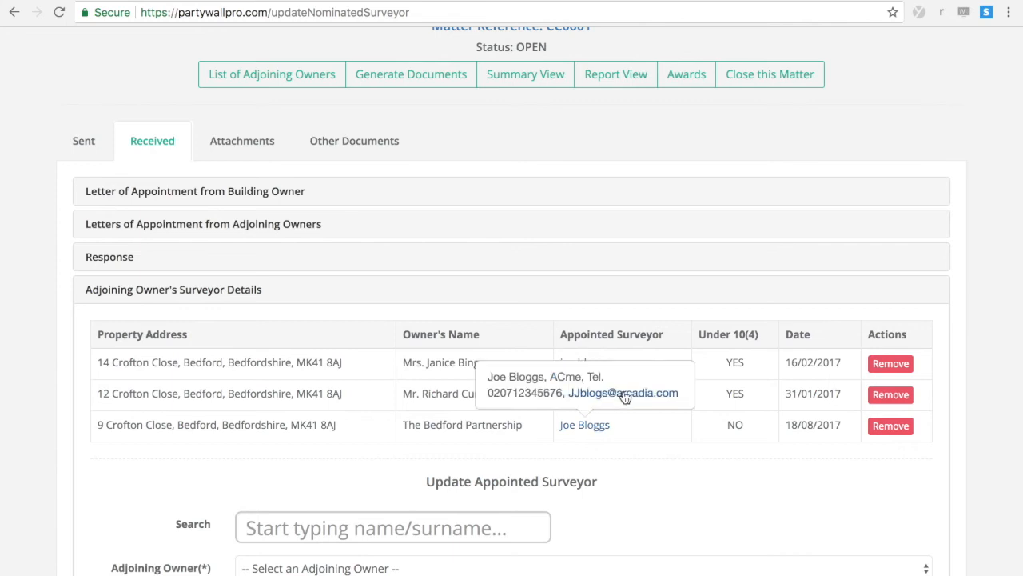
View the appointed surveyor's contact details, then browse the Surveyor Directory list.
left_click(635, 393)
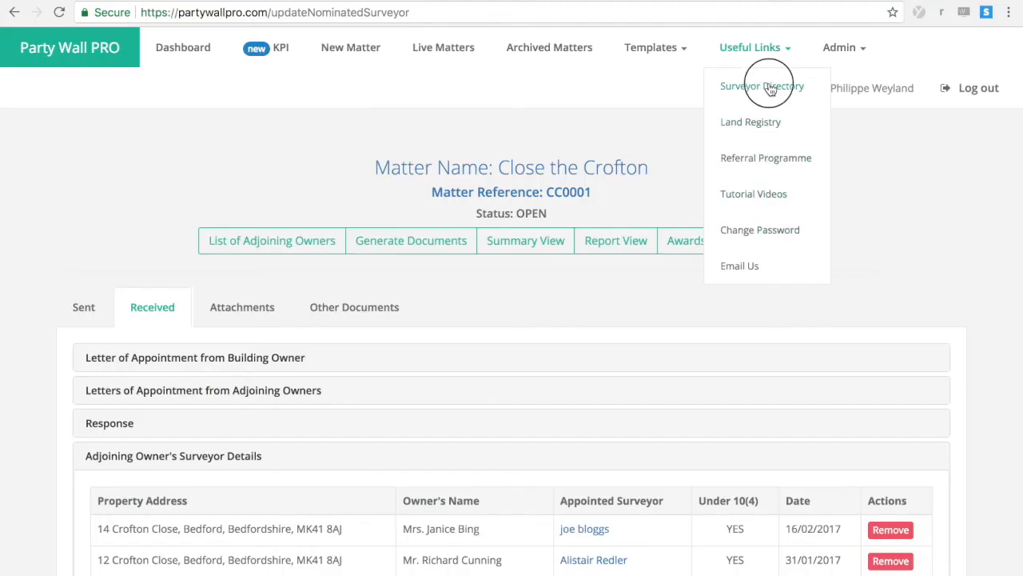
left_click(762, 85)
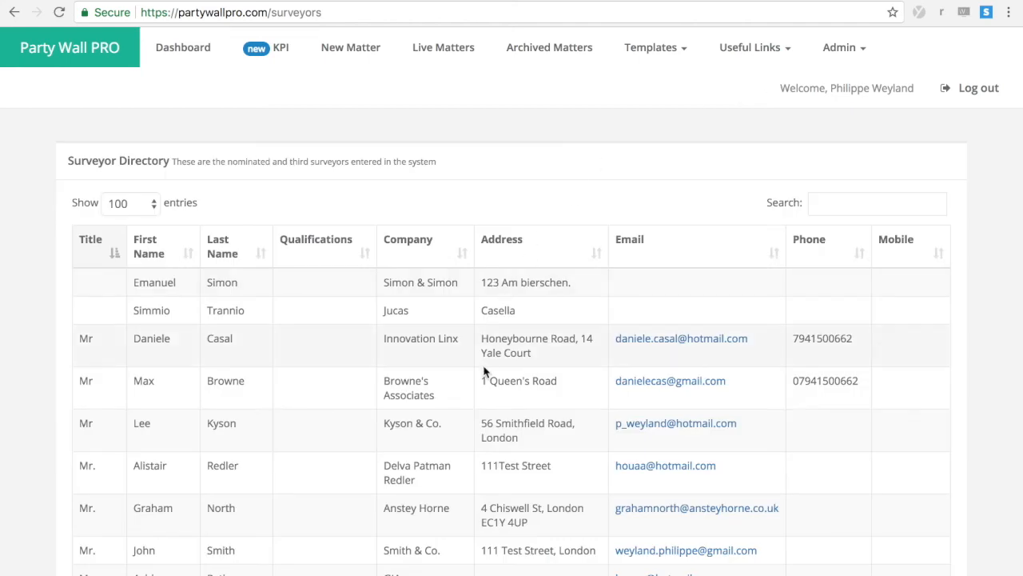
scroll("down", 3)
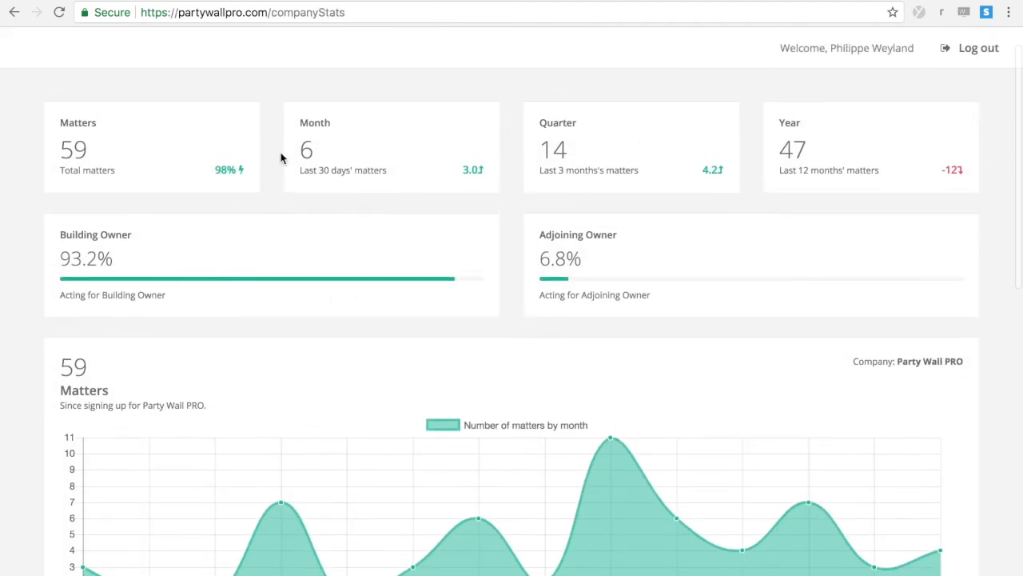
mouse_move(456, 262)
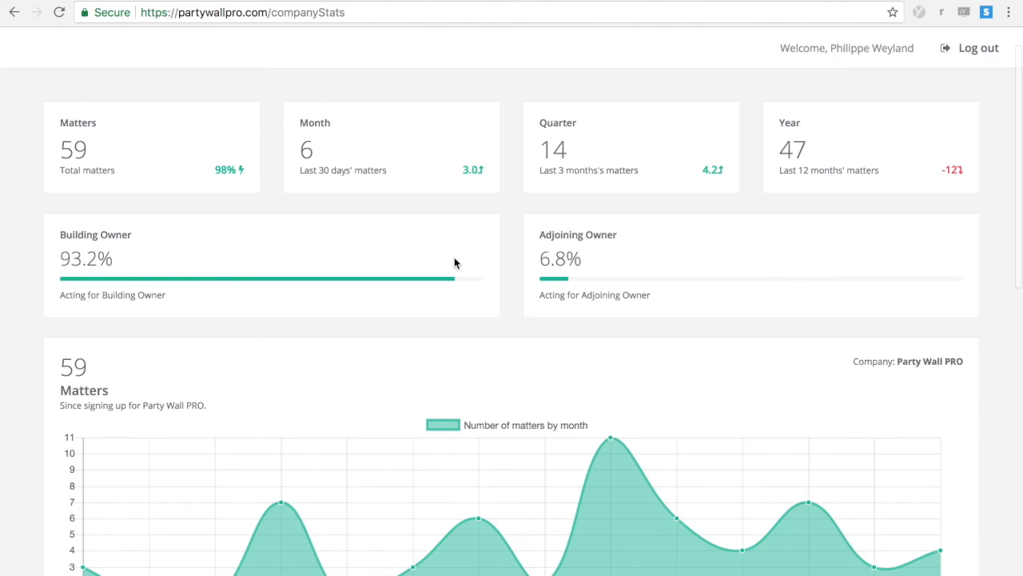
Scroll the KPI charts down to the Jobs referred by chart (Ted Mosby, 3 jobs).
scroll("down", 3)
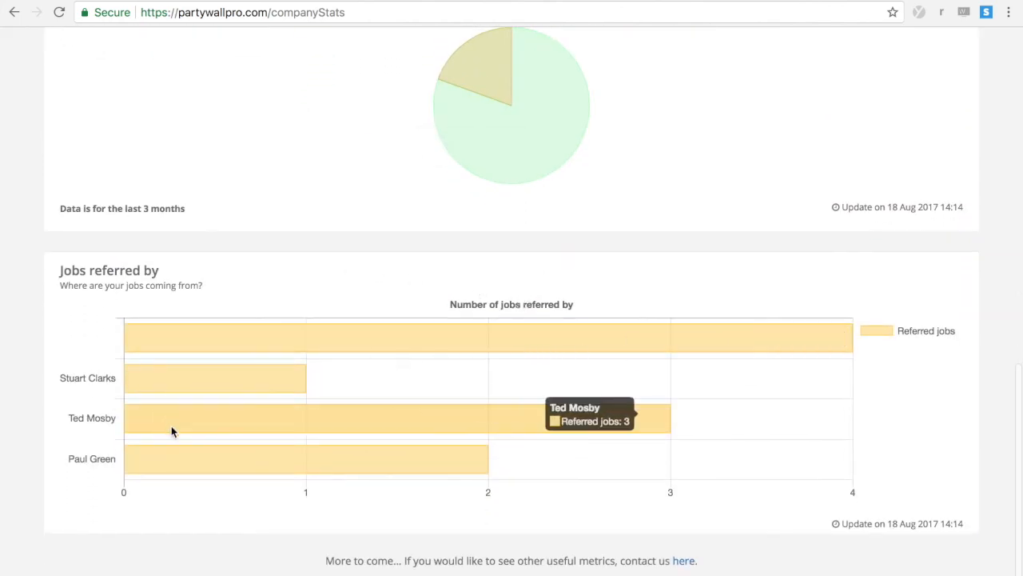
mouse_move(186, 467)
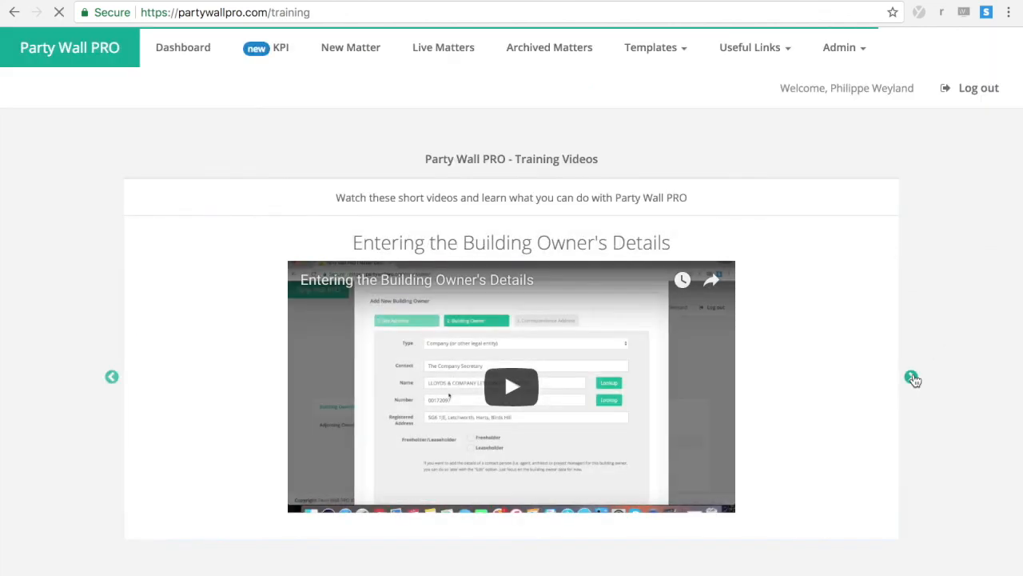
Advance from the Building Owner's Details video to How to generate a Notice.
left_click(750, 47)
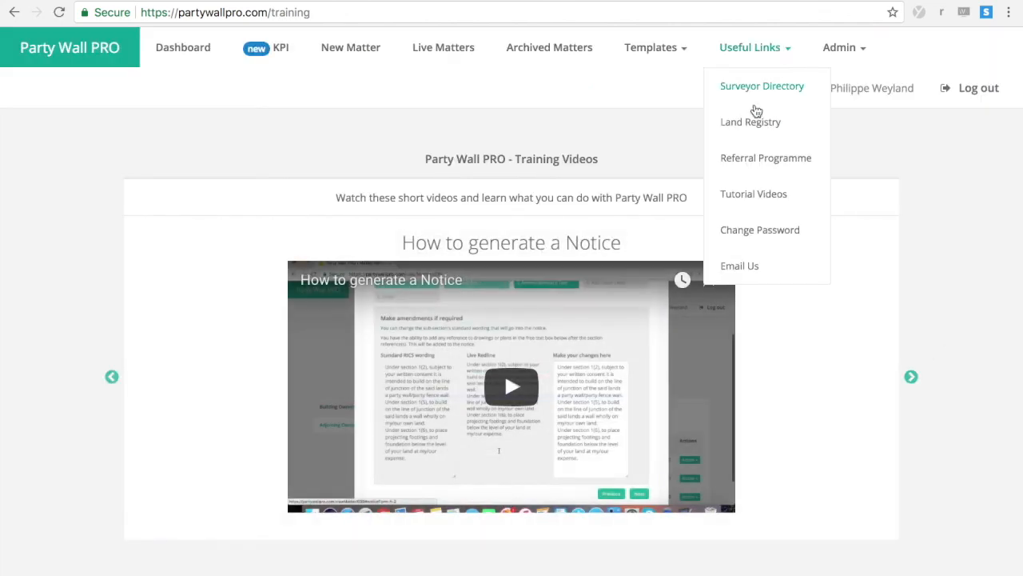
mouse_move(744, 272)
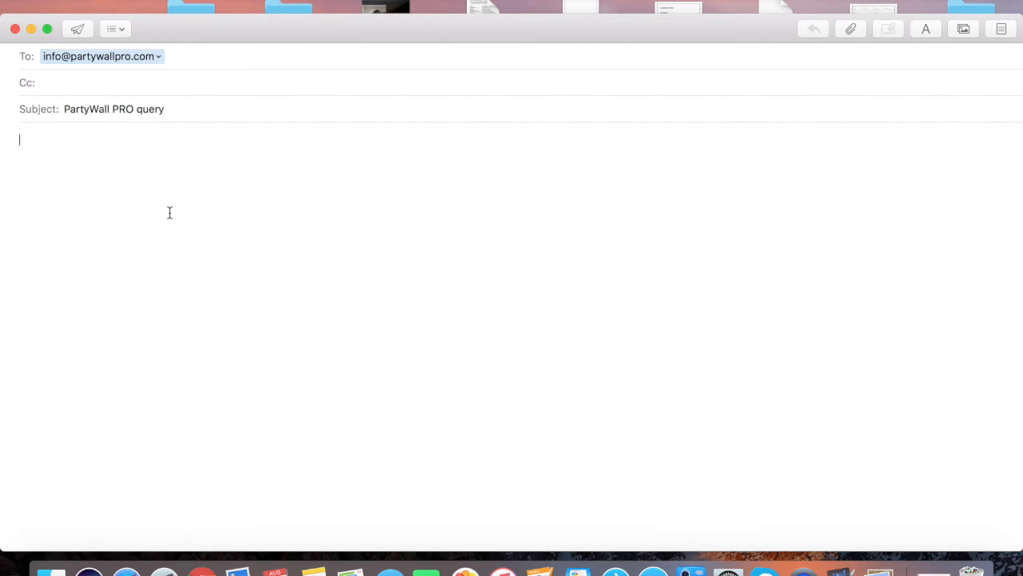
mouse_move(159, 203)
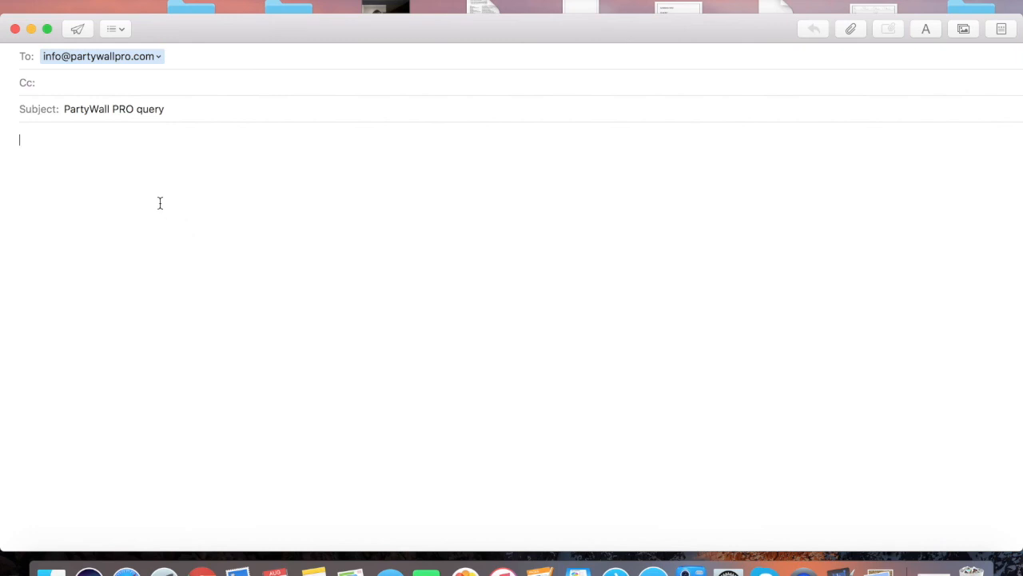